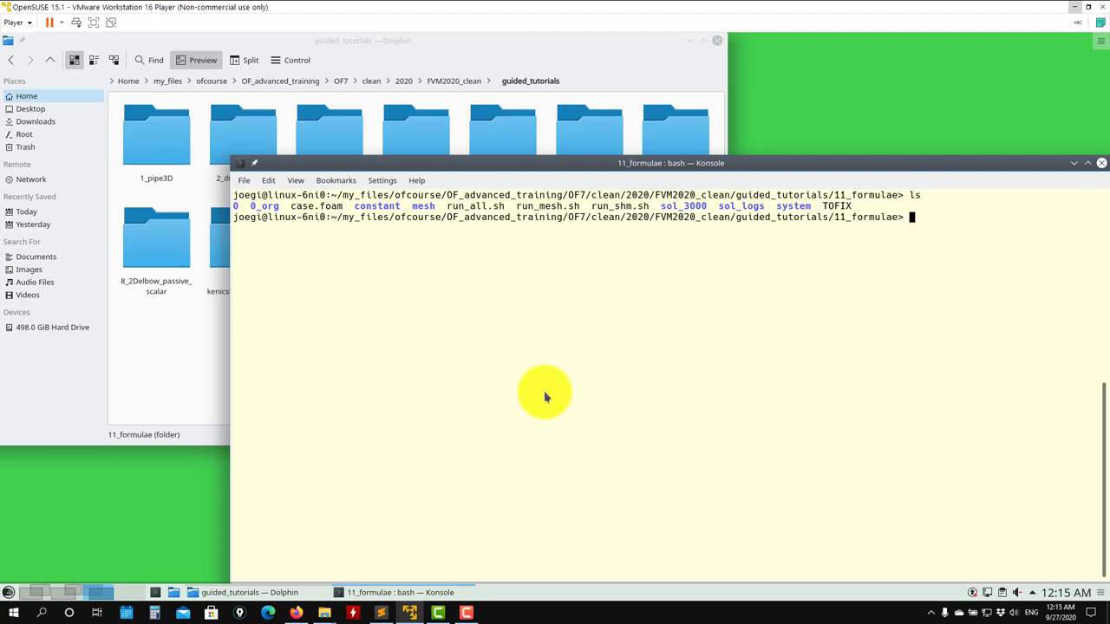
mouse_move(675, 399)
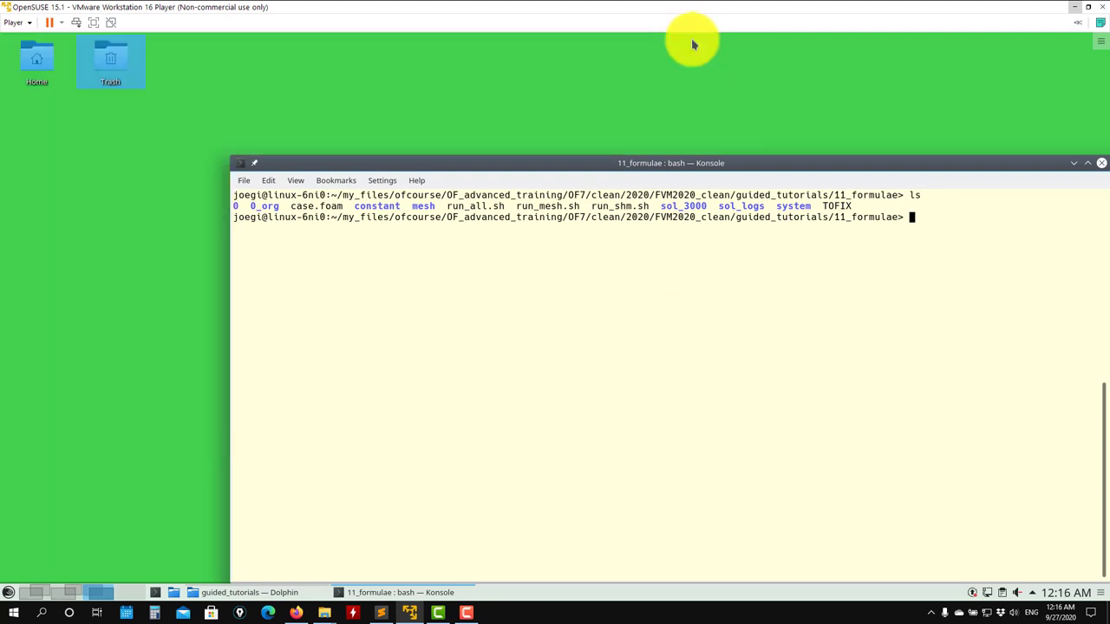
List the 11_formulae case folder and launch paraFoam on it from the terminal.
key("Return")
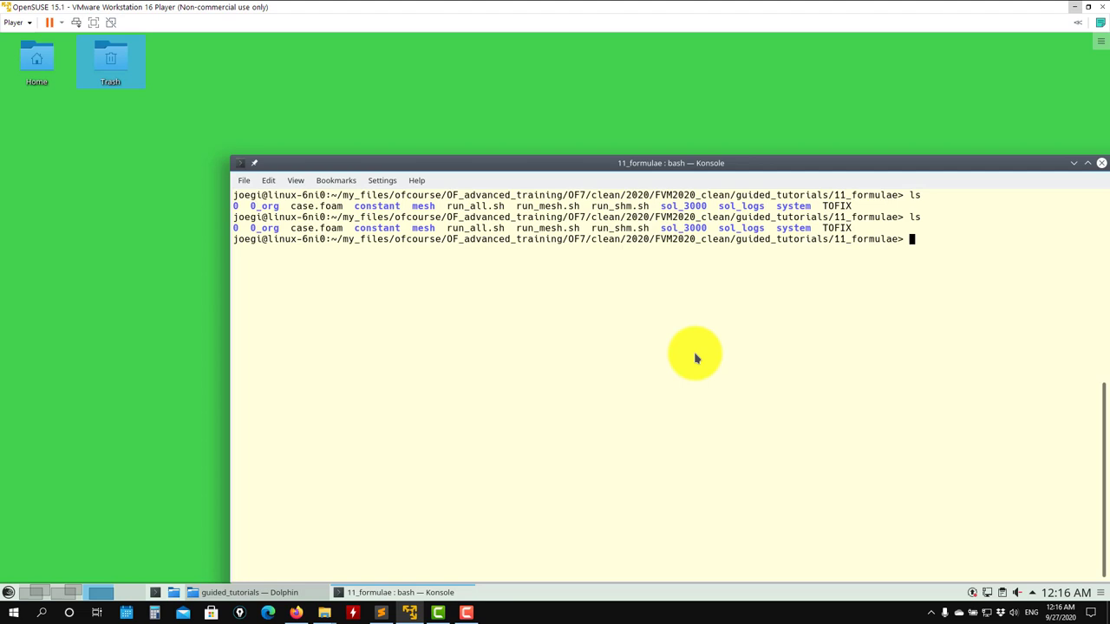
type("paraFoam")
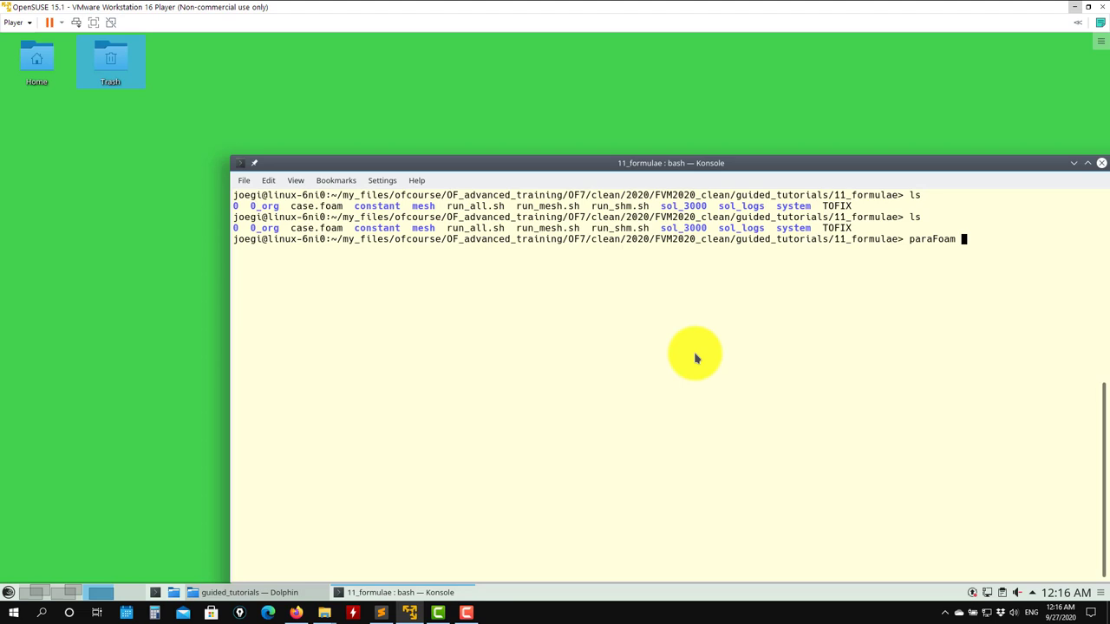
key("Return")
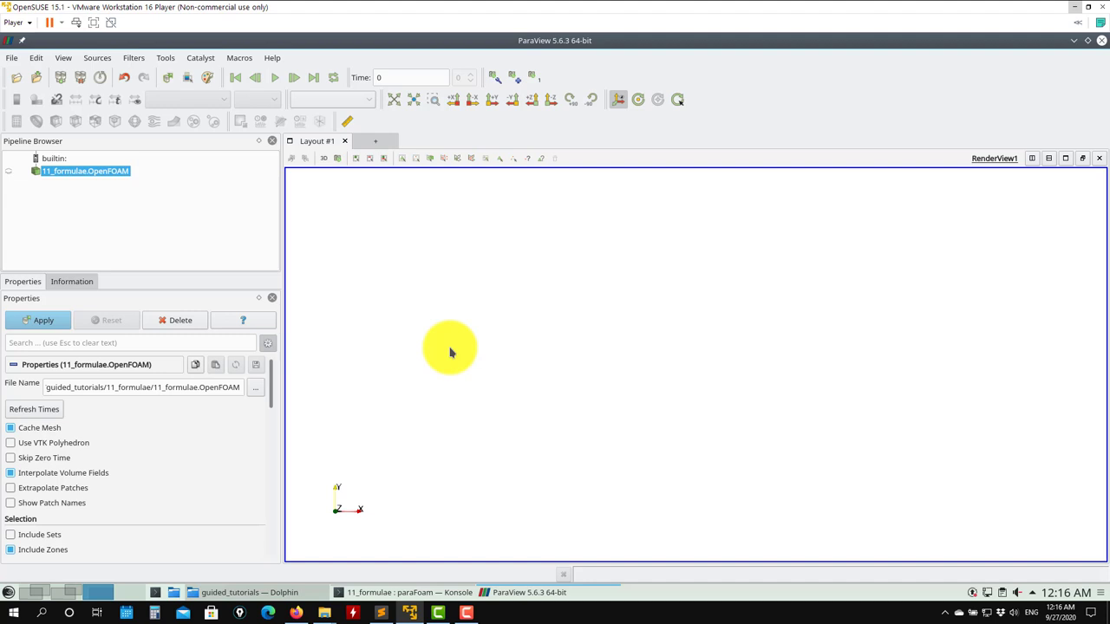
Apply the OpenFOAM reader so the 11_formulae mesh renders coloured by block.
left_click(41, 319)
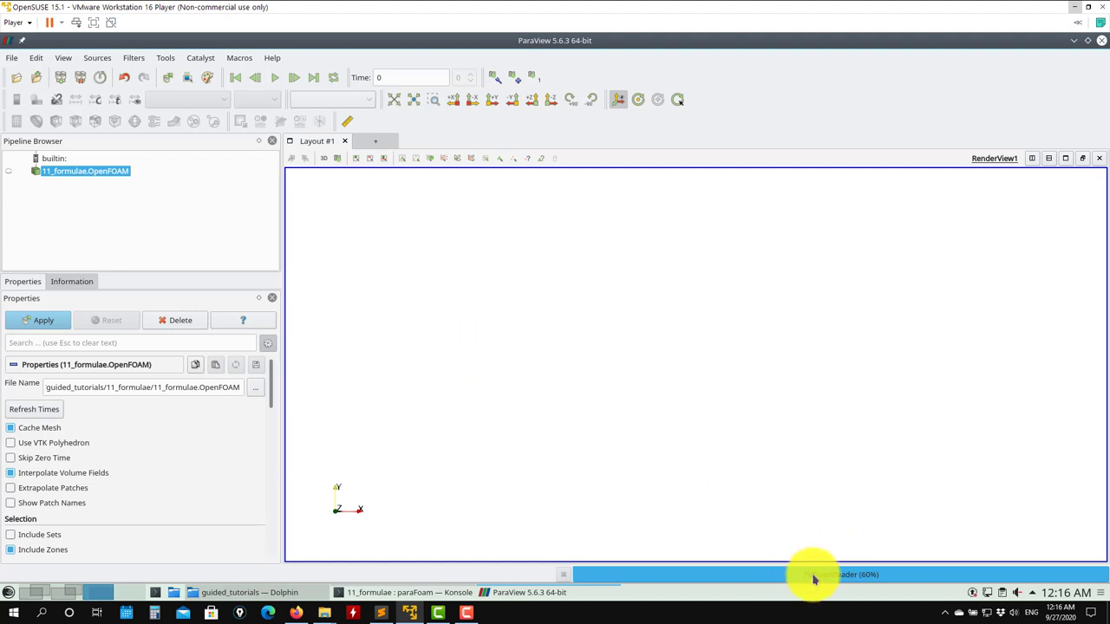
mouse_move(805, 527)
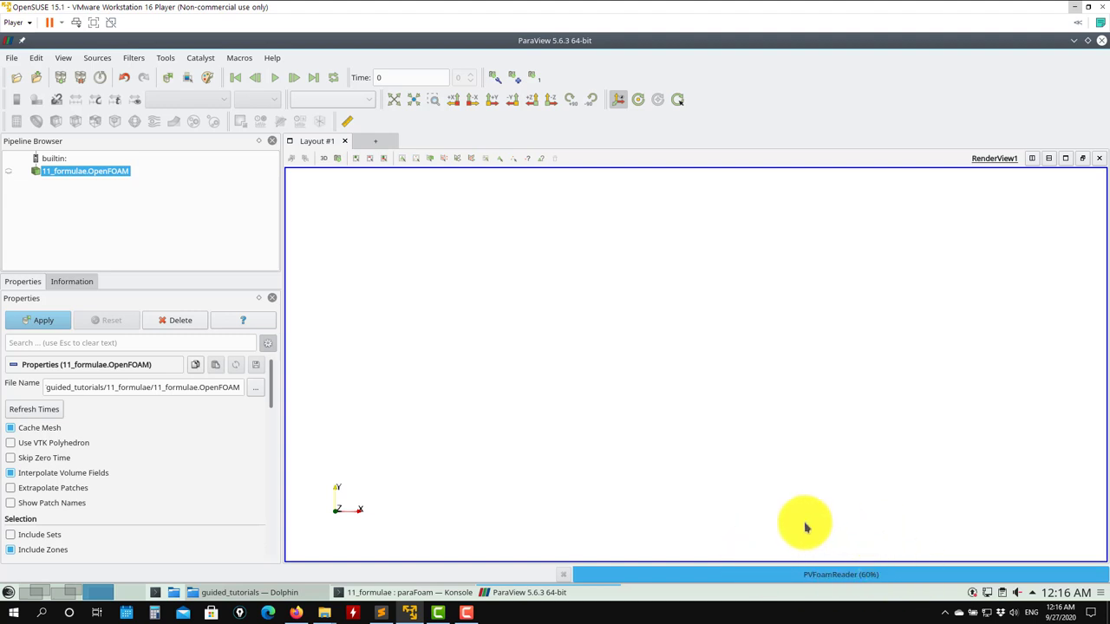
left_click(42, 319)
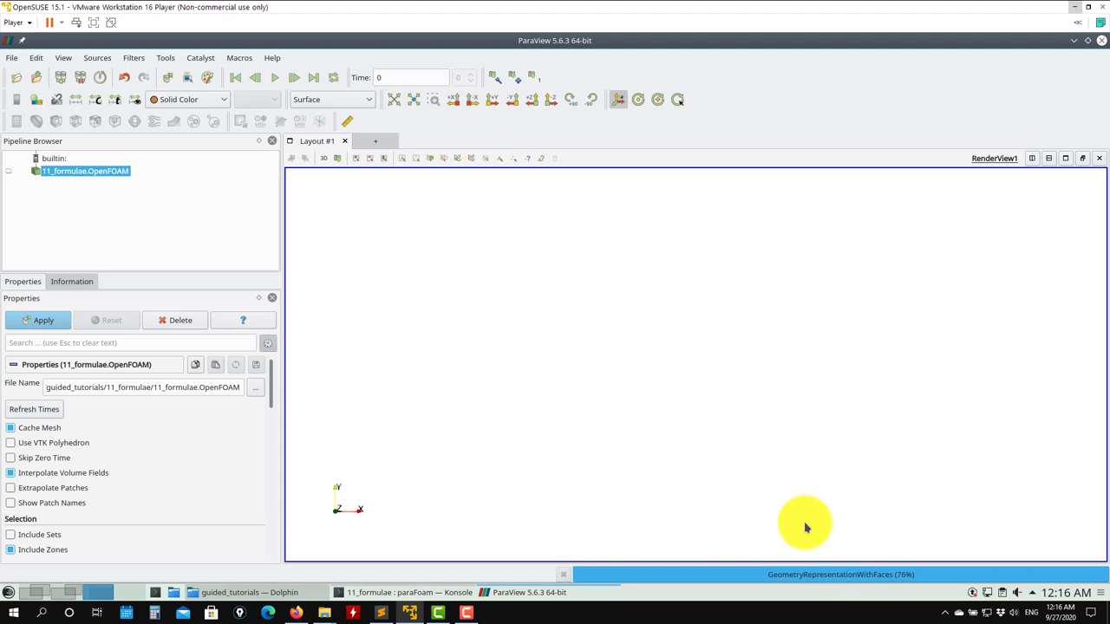
left_click(38, 319)
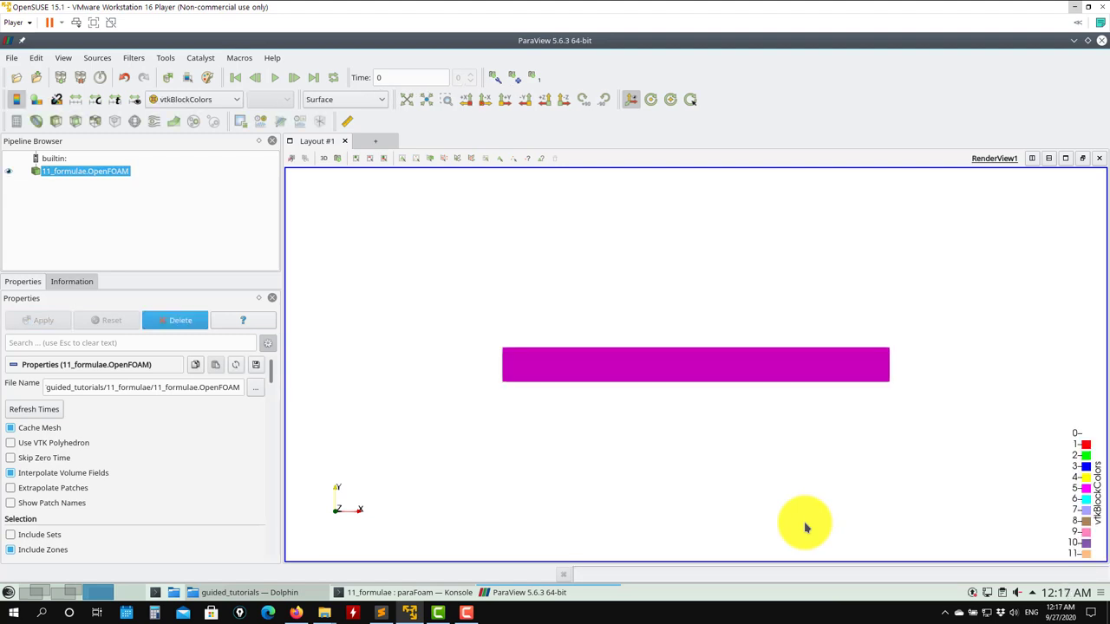
Tilt and zoom into the domain box, showing the car mesh as Surface With Edges.
left_click_drag(805, 528, 727, 365)
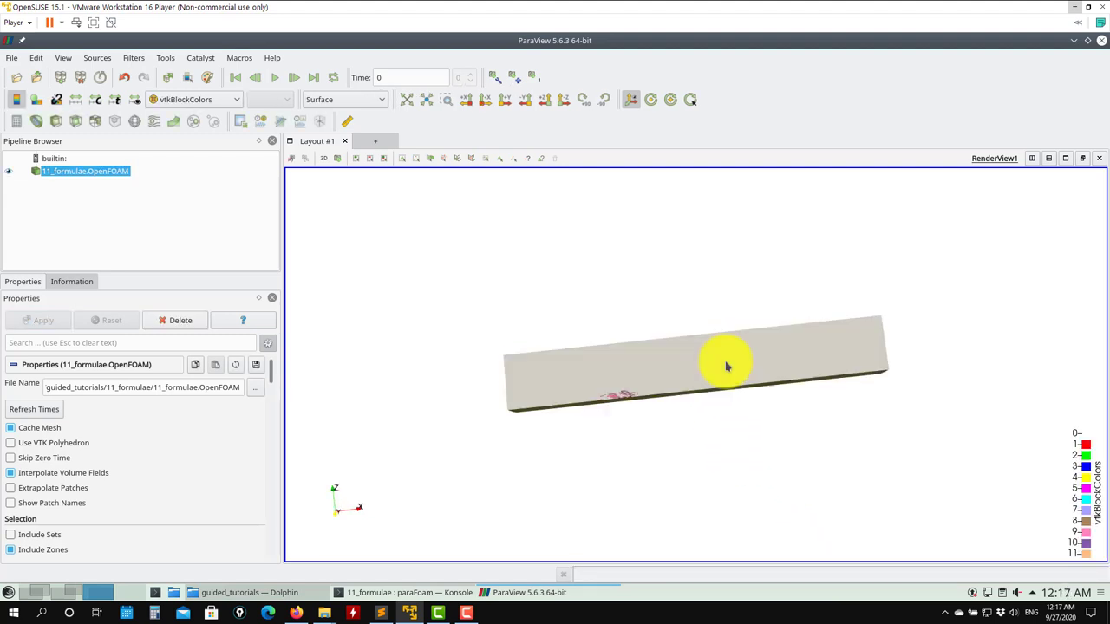
left_click_drag(727, 366, 690, 399)
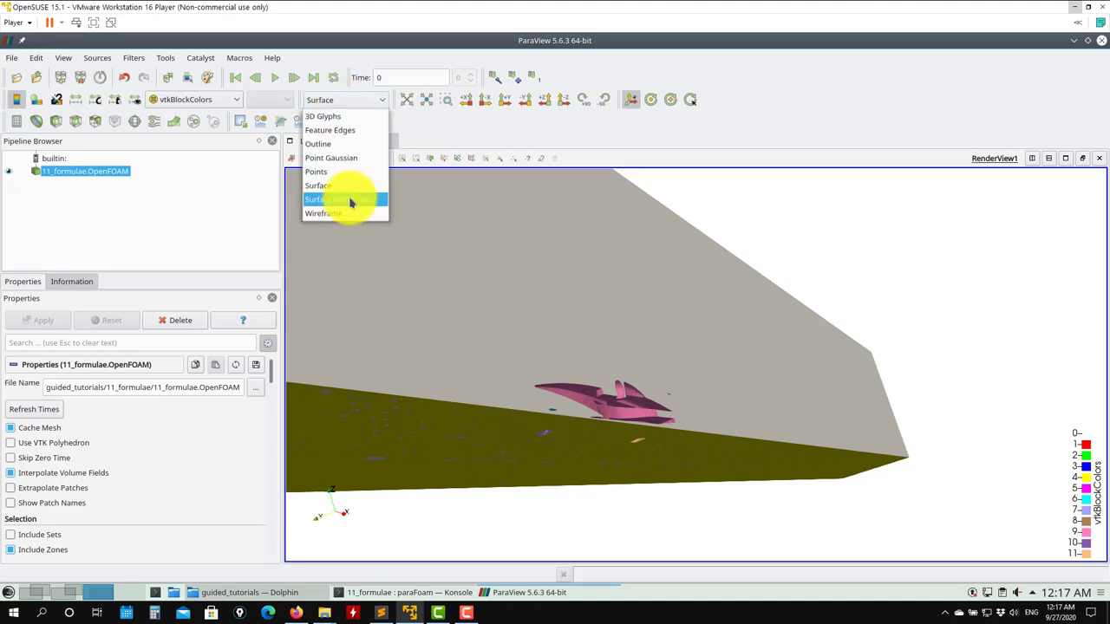
left_click(340, 199)
type("paraFoam -builit")
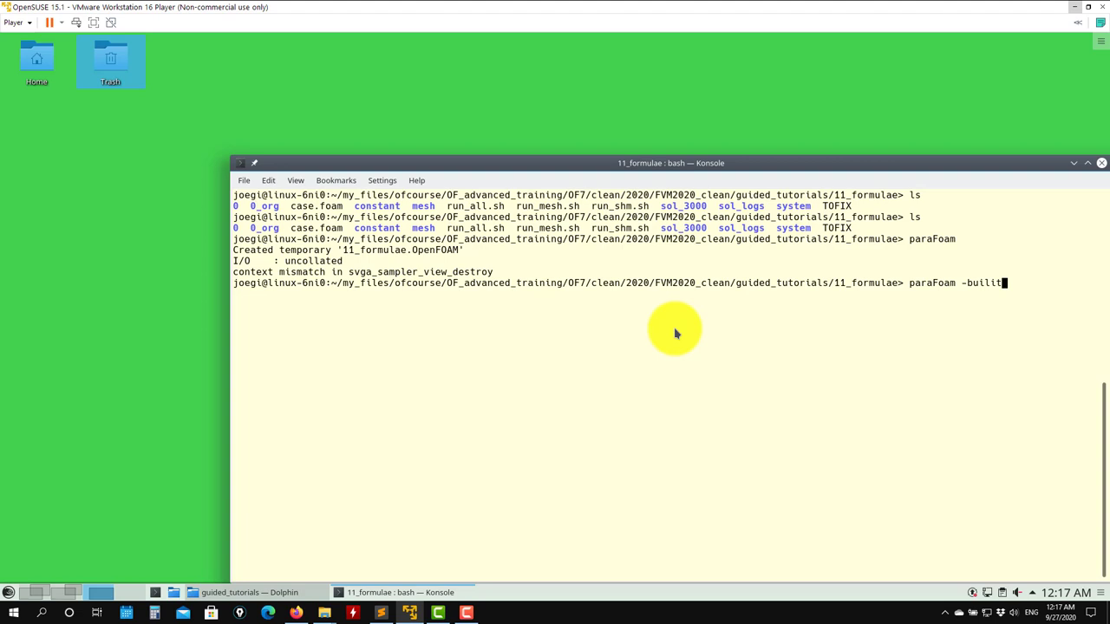
Run paraFoam -builtin to reopen the case with the builtin reader.
type("n")
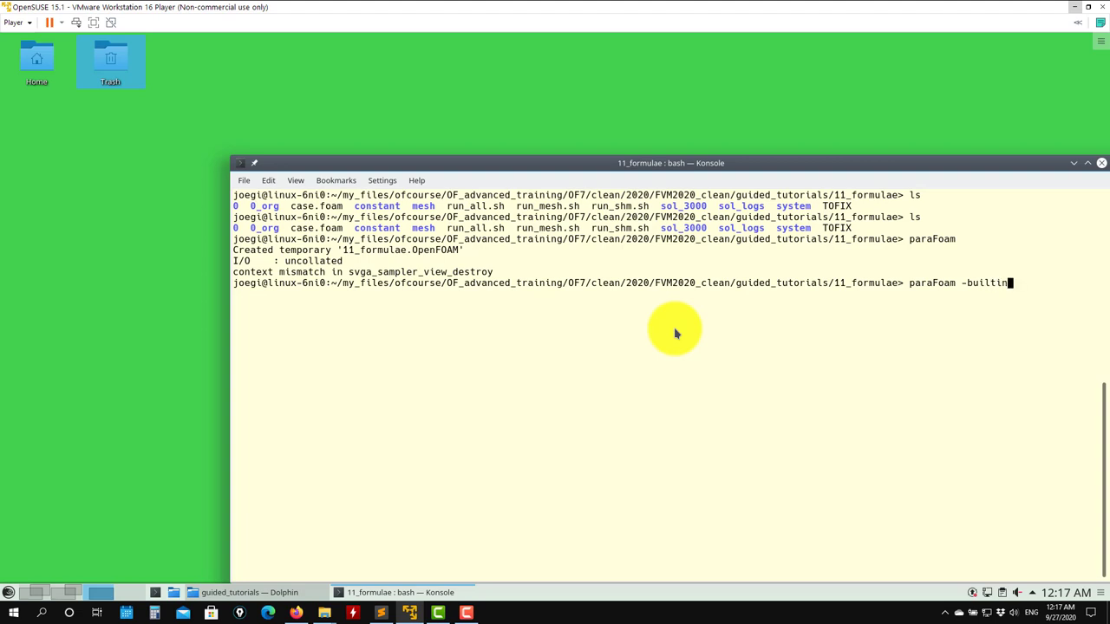
key("Return")
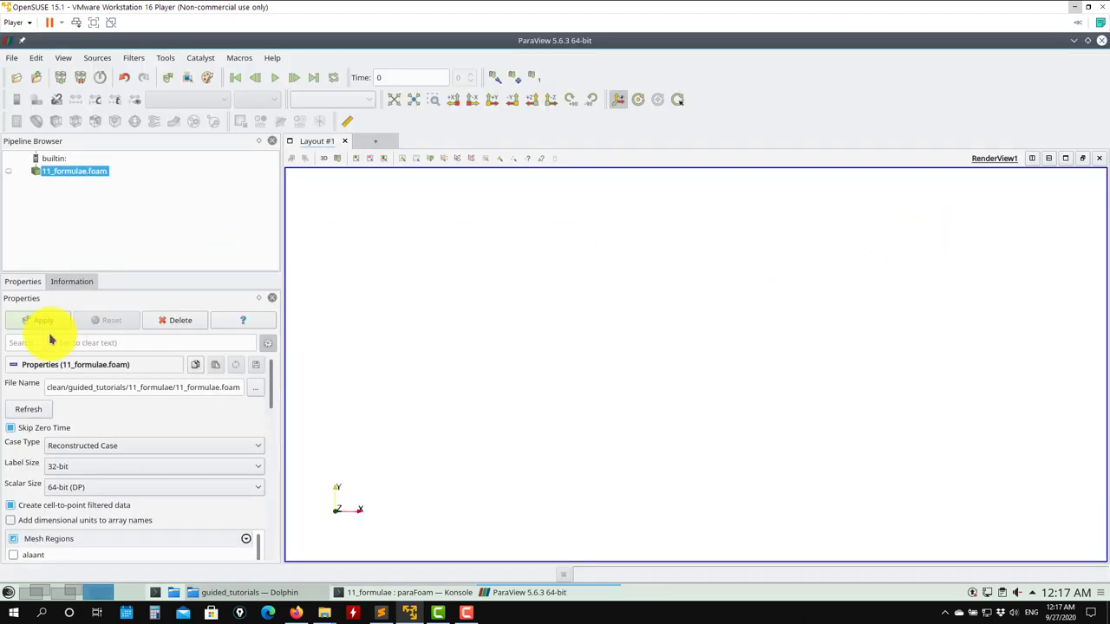
mouse_move(52, 326)
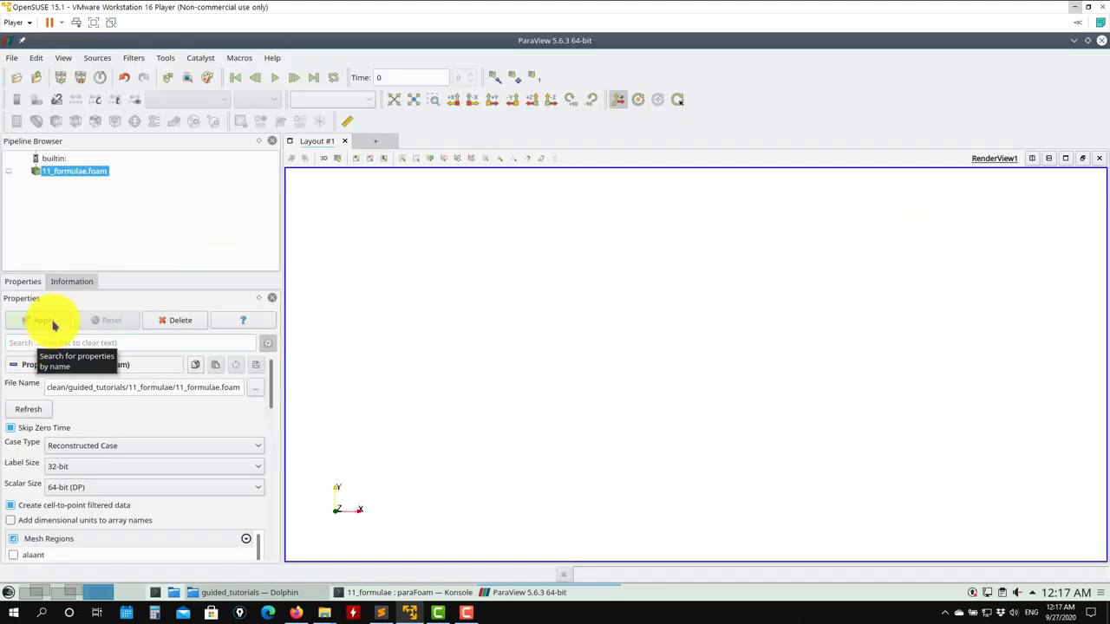
Apply the 11_formulae.foam reader so the domain shows as a grey box.
left_click(43, 319)
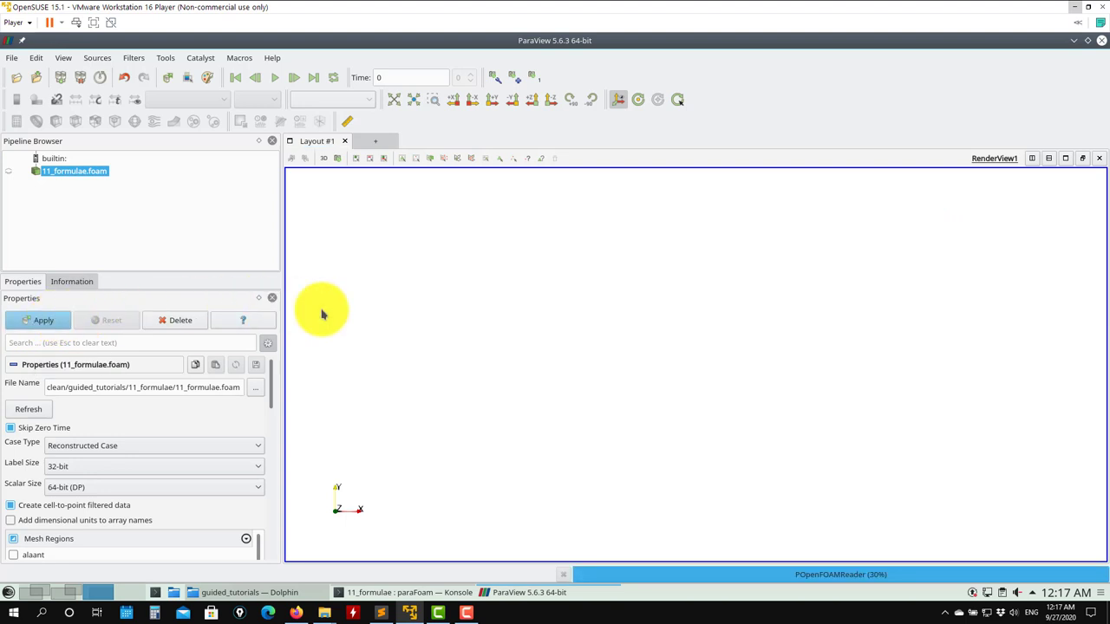
mouse_move(449, 316)
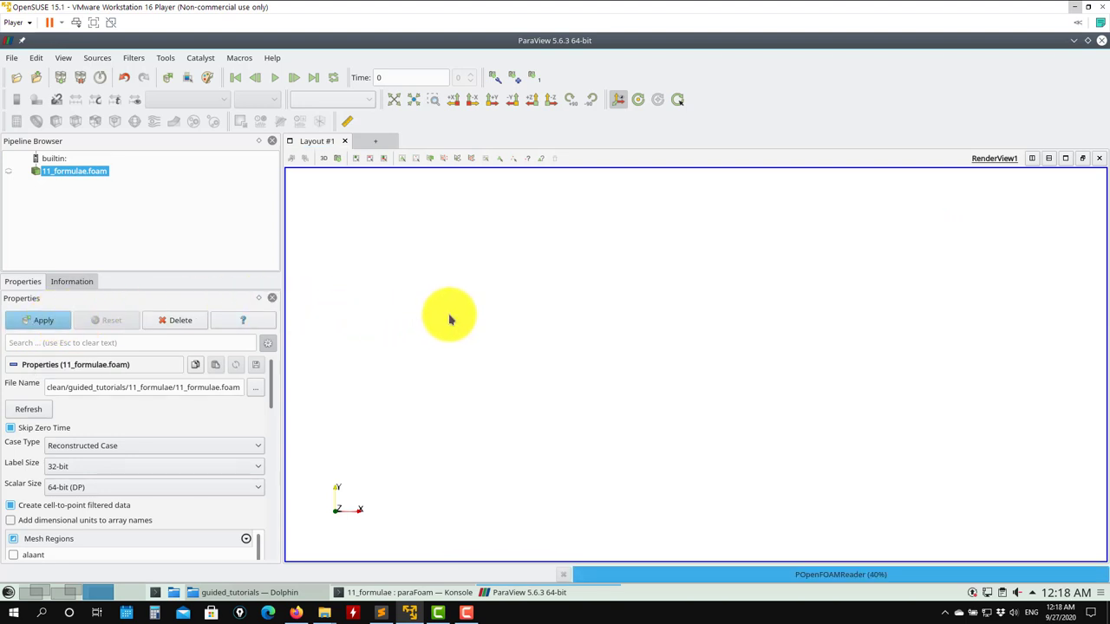
left_click(38, 319)
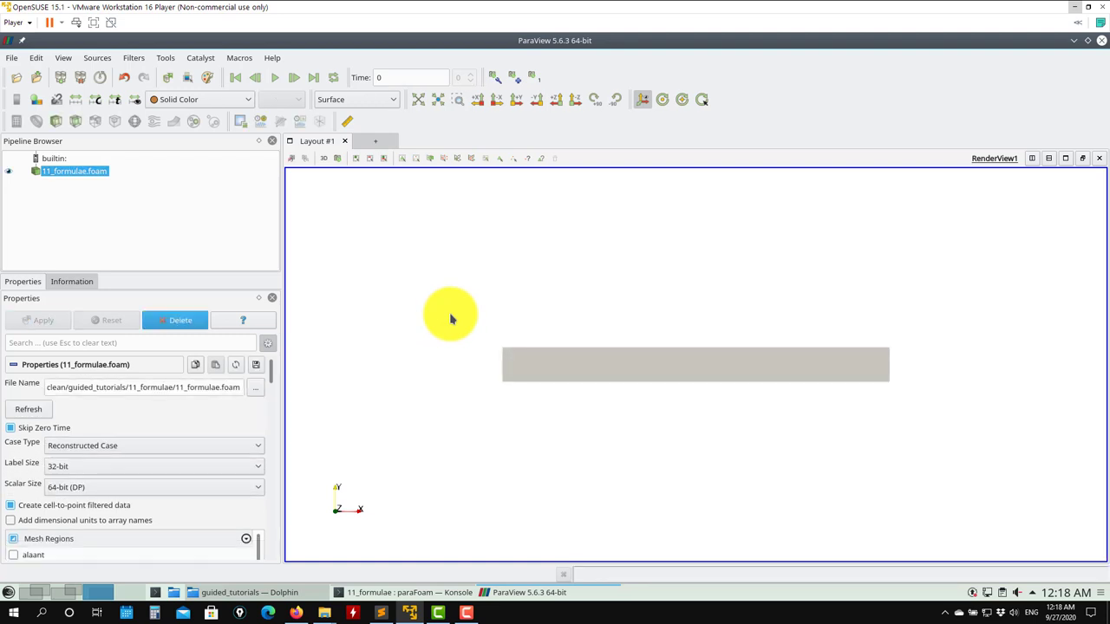
mouse_move(499, 340)
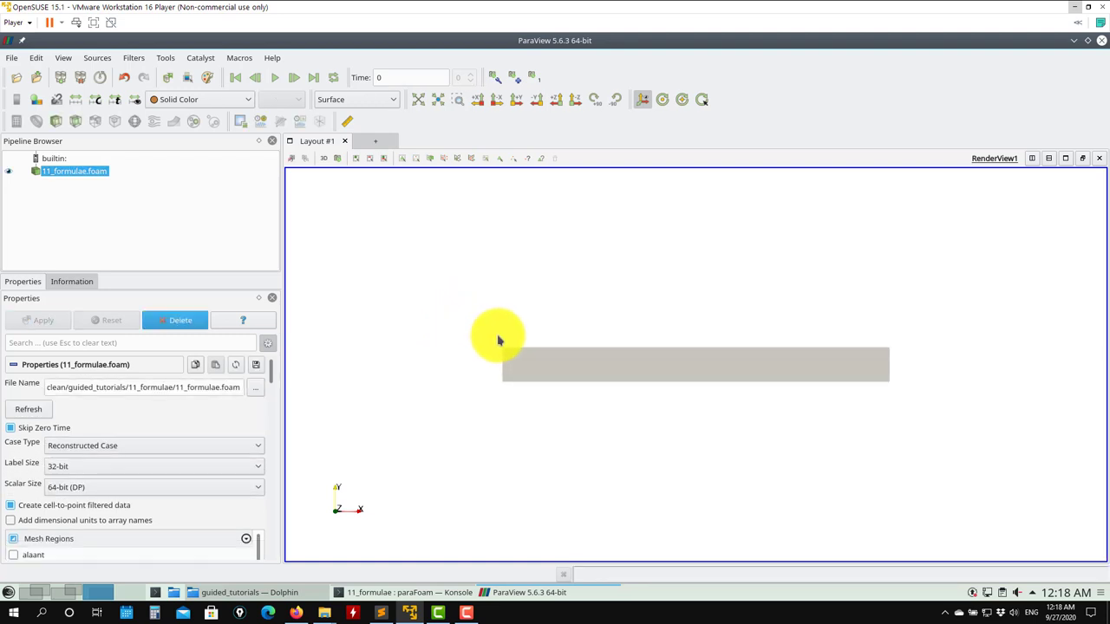
mouse_move(615, 367)
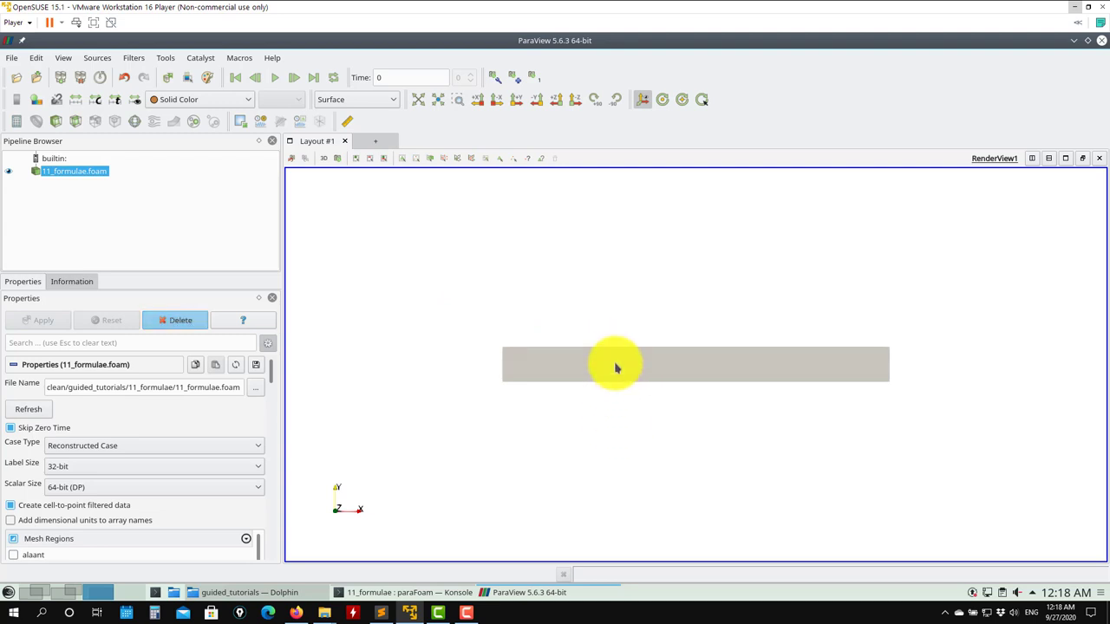
left_click_drag(616, 368, 628, 461)
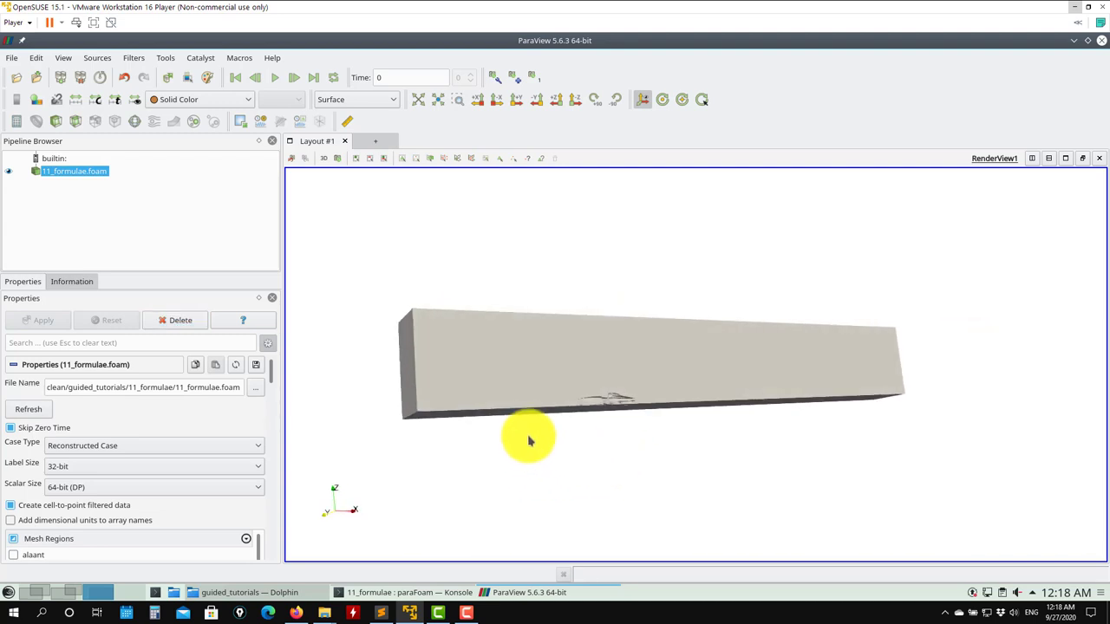
left_click_drag(529, 440, 616, 430)
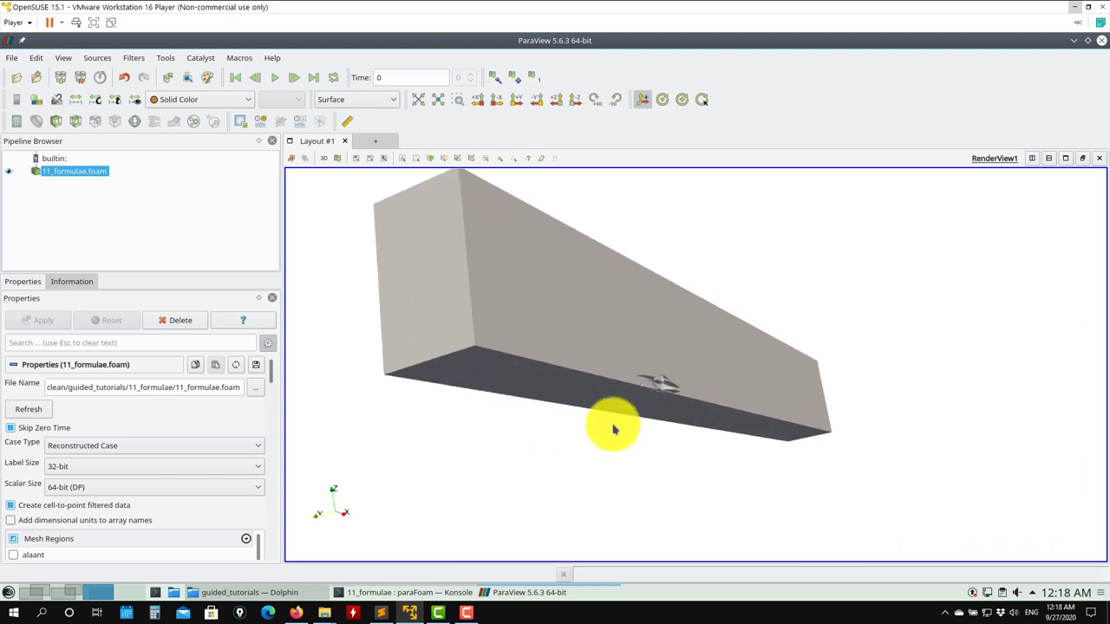
left_click_drag(616, 430, 616, 449)
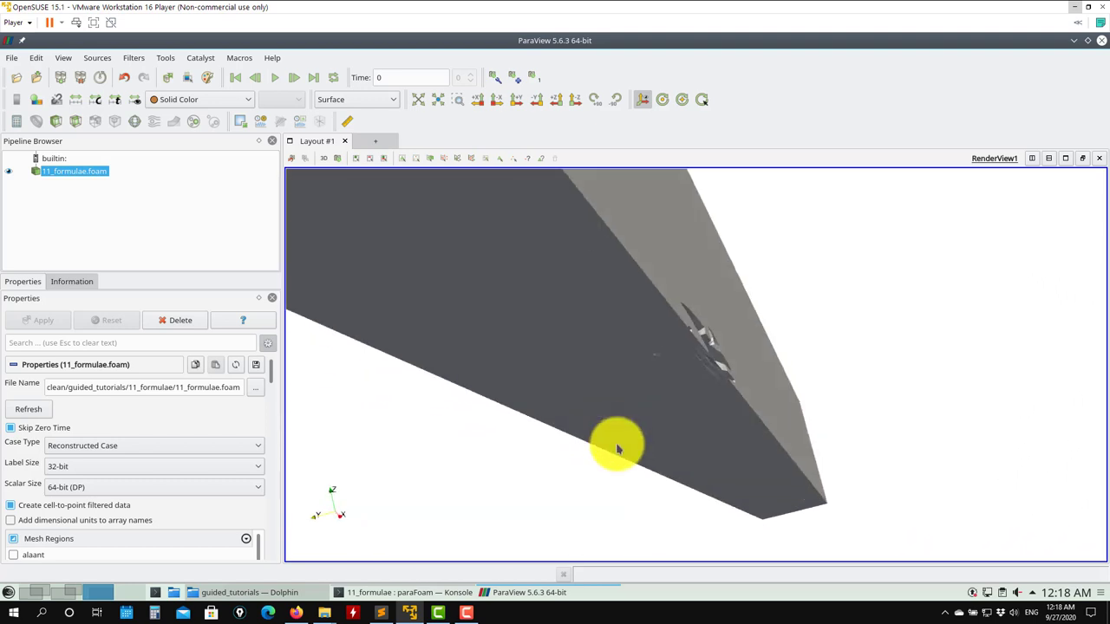
mouse_move(476, 358)
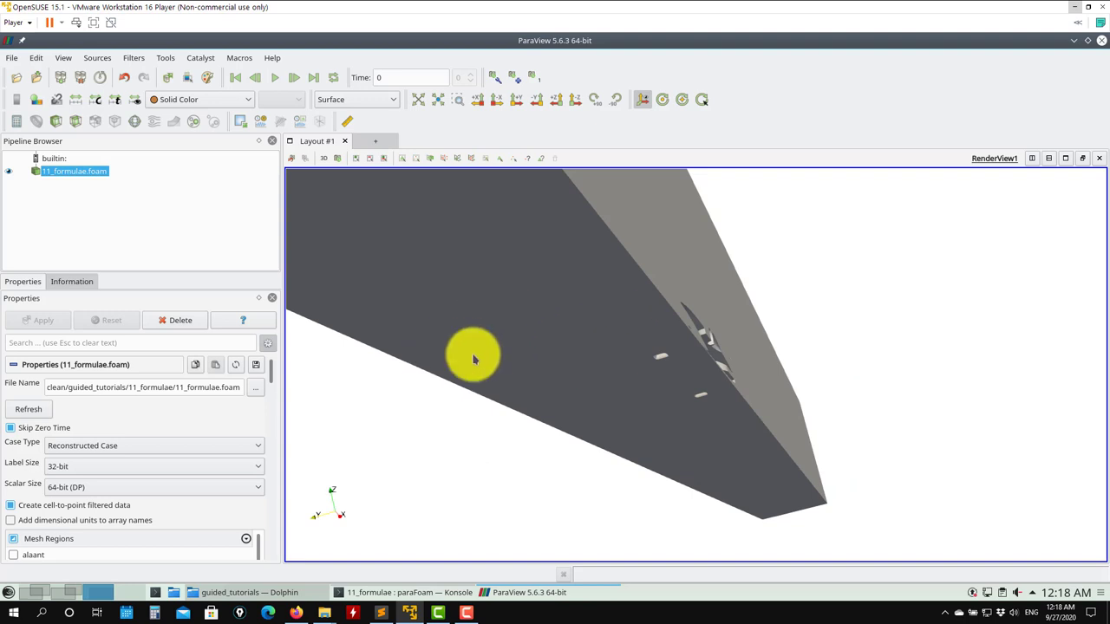
mouse_move(540, 381)
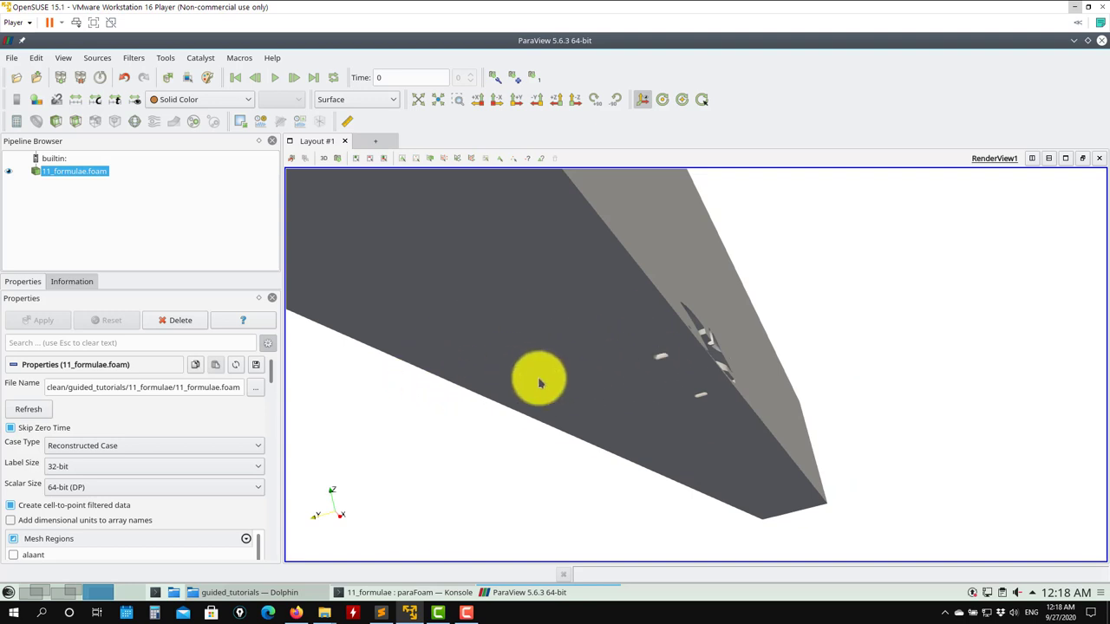
left_click(154, 446)
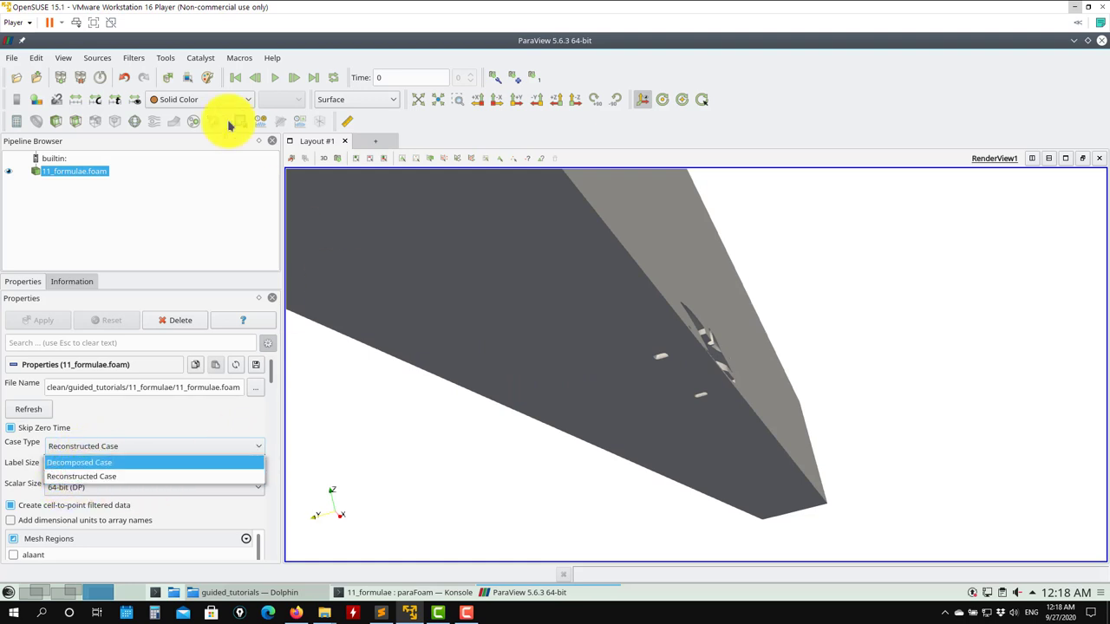
left_click(134, 57)
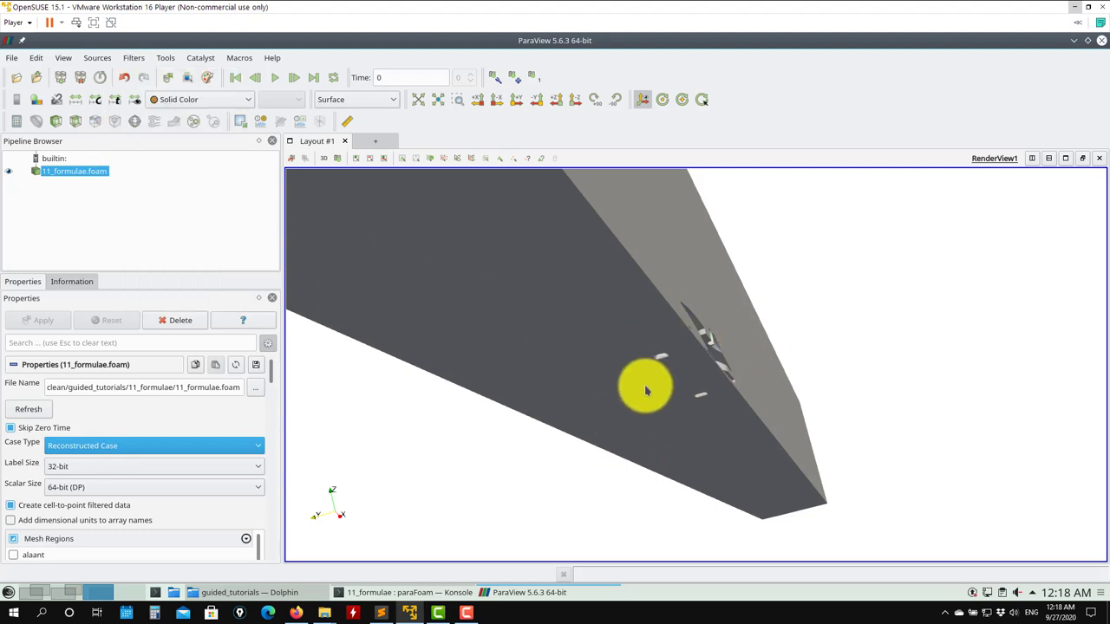
mouse_move(1093, 78)
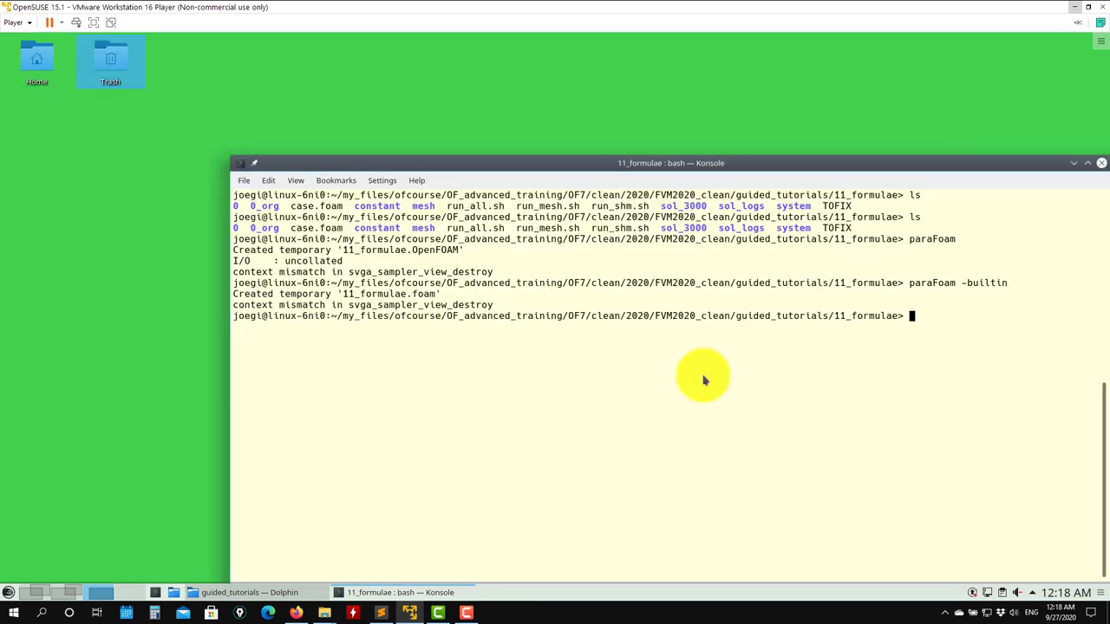
Create an empty case.foam with touch and run paraview case.foam.
type("touch")
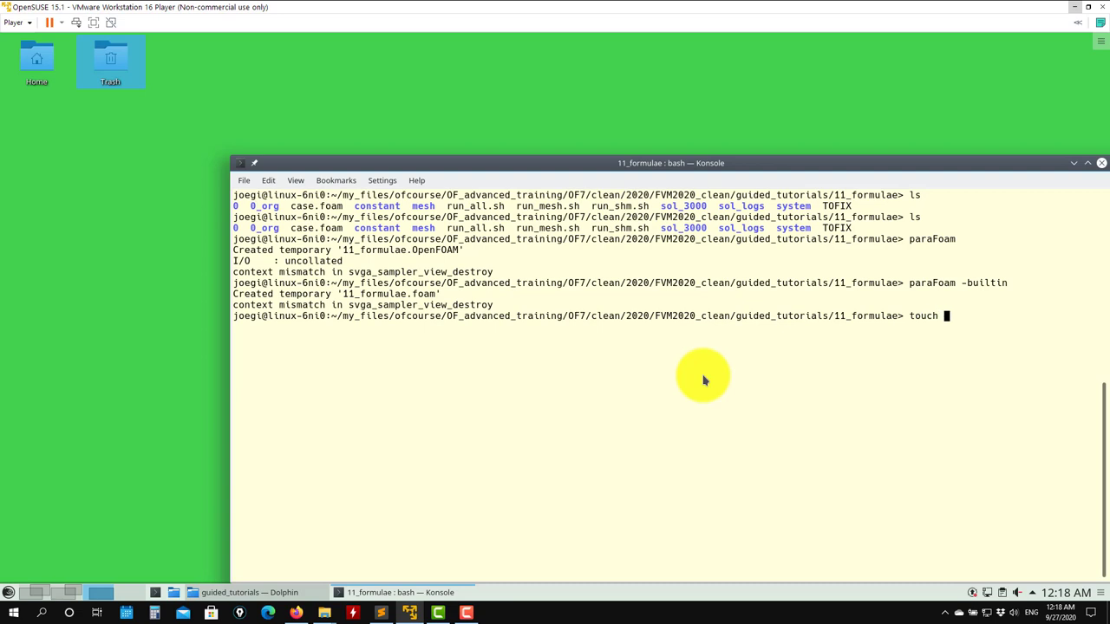
type("case.foam")
type("par")
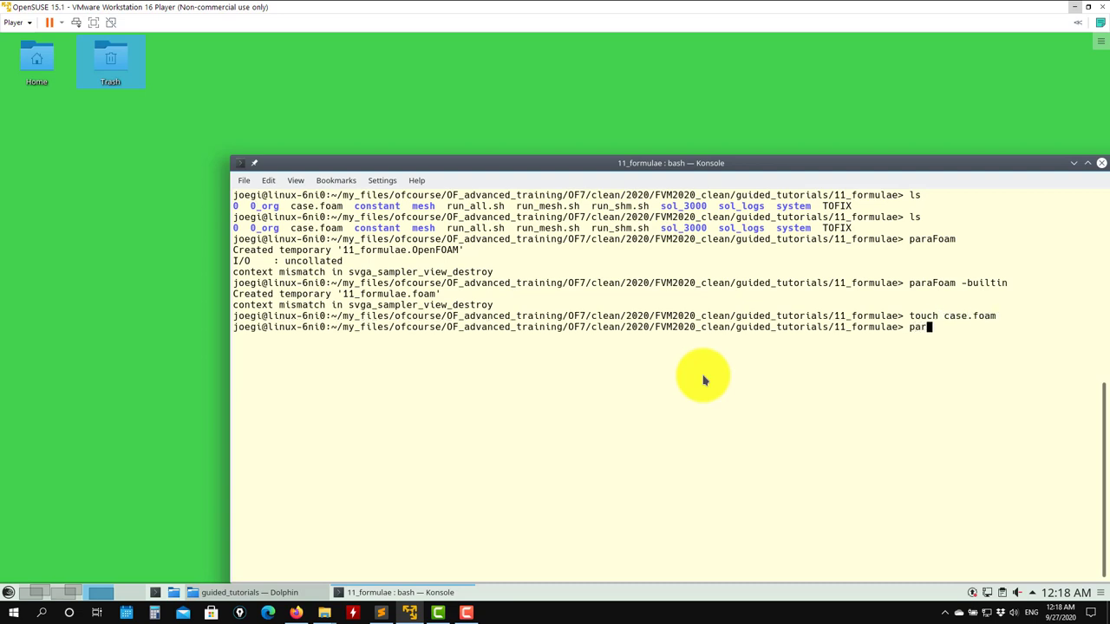
type("aview ca")
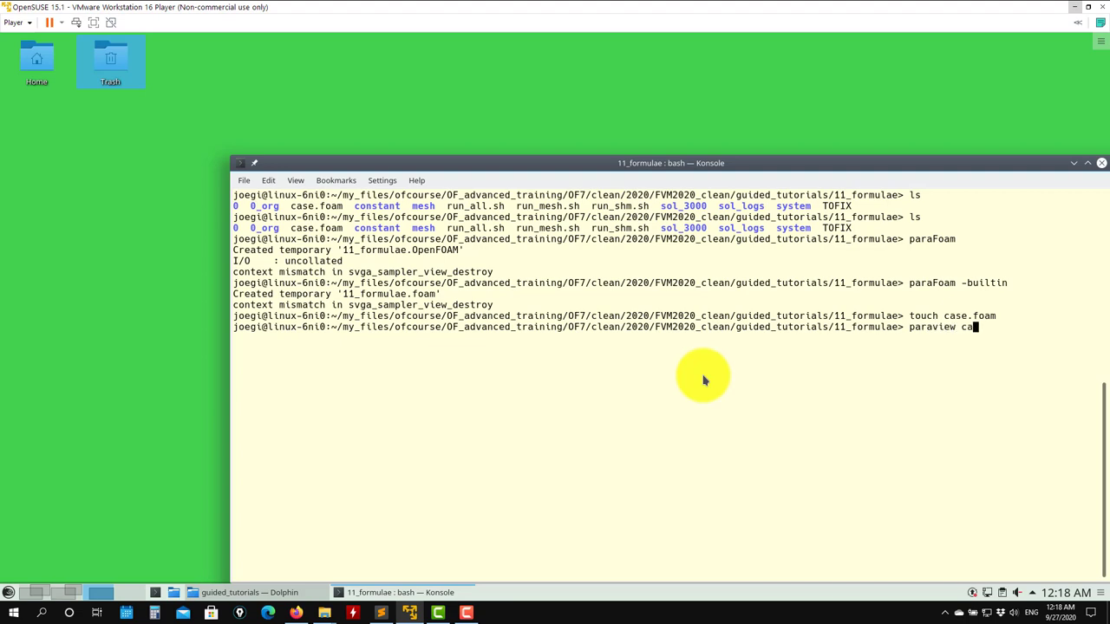
type("se.foam")
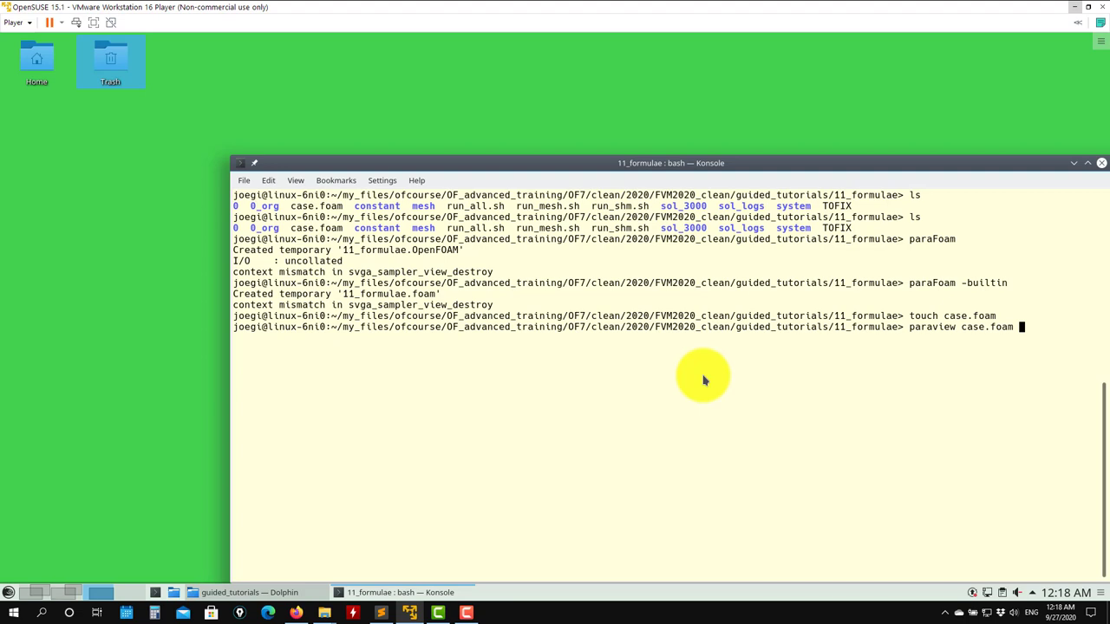
key("Return")
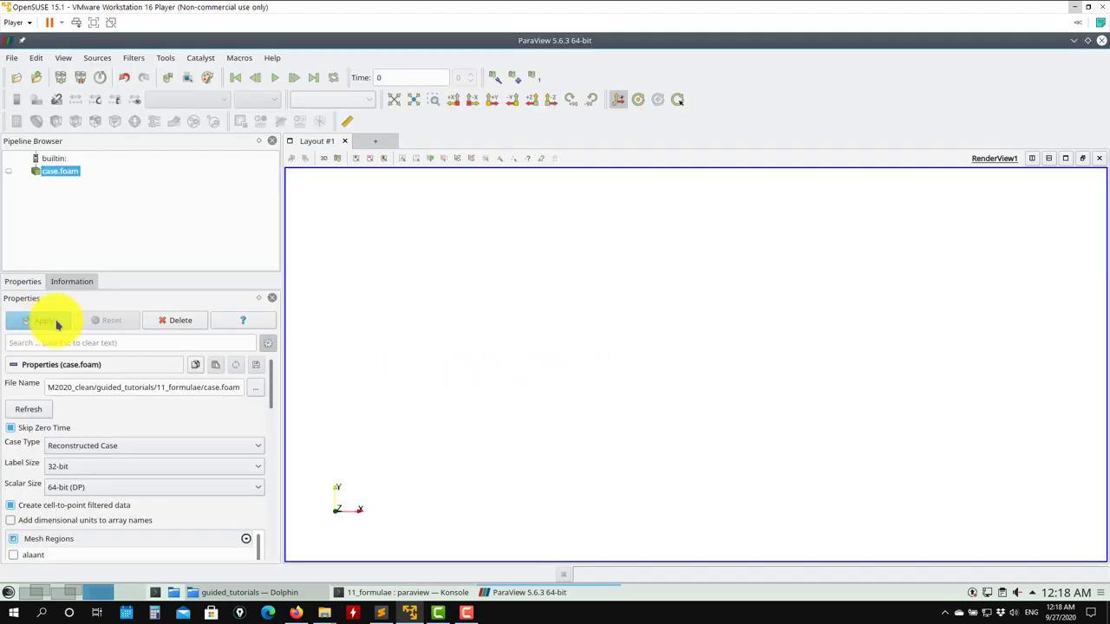
Apply case.foam to render the grey domain in 3D and reveal the Mesh Regions list.
left_click(42, 319)
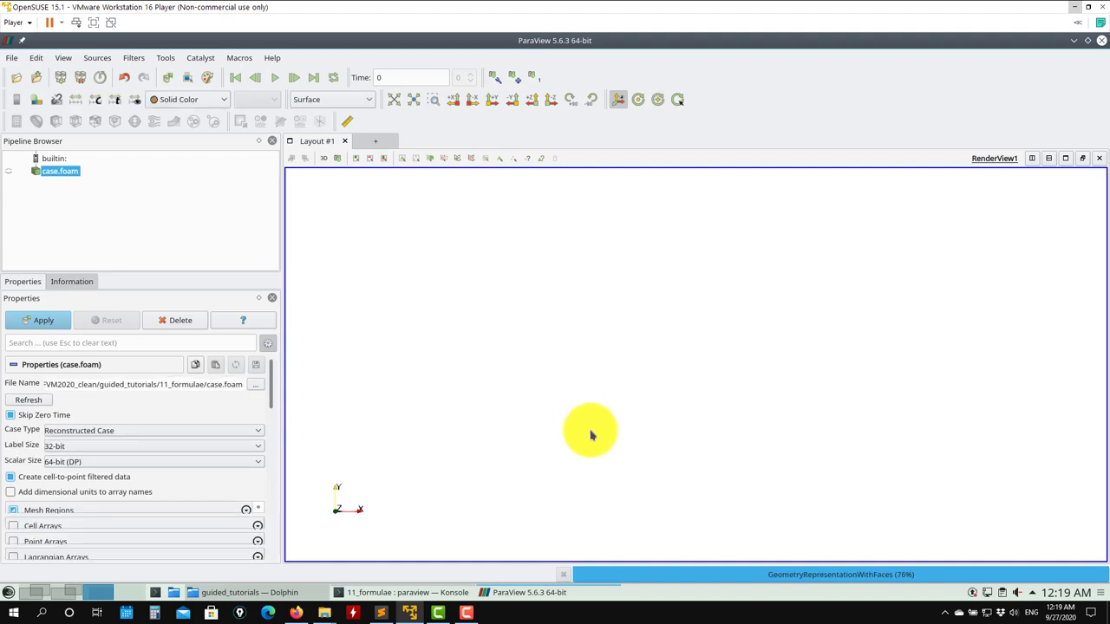
left_click(38, 319)
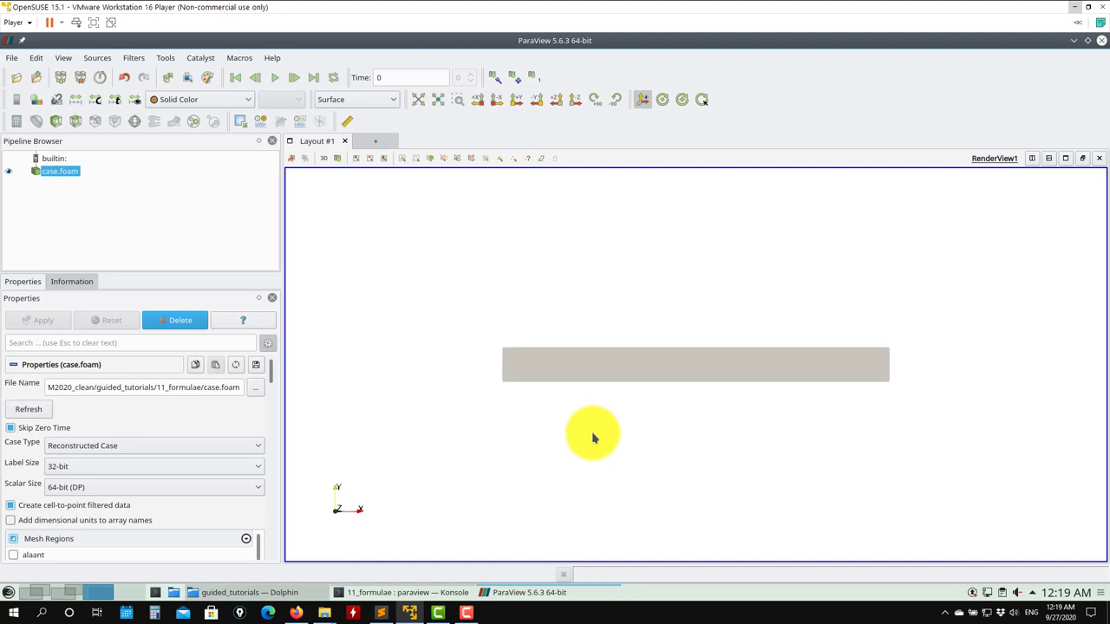
mouse_move(597, 448)
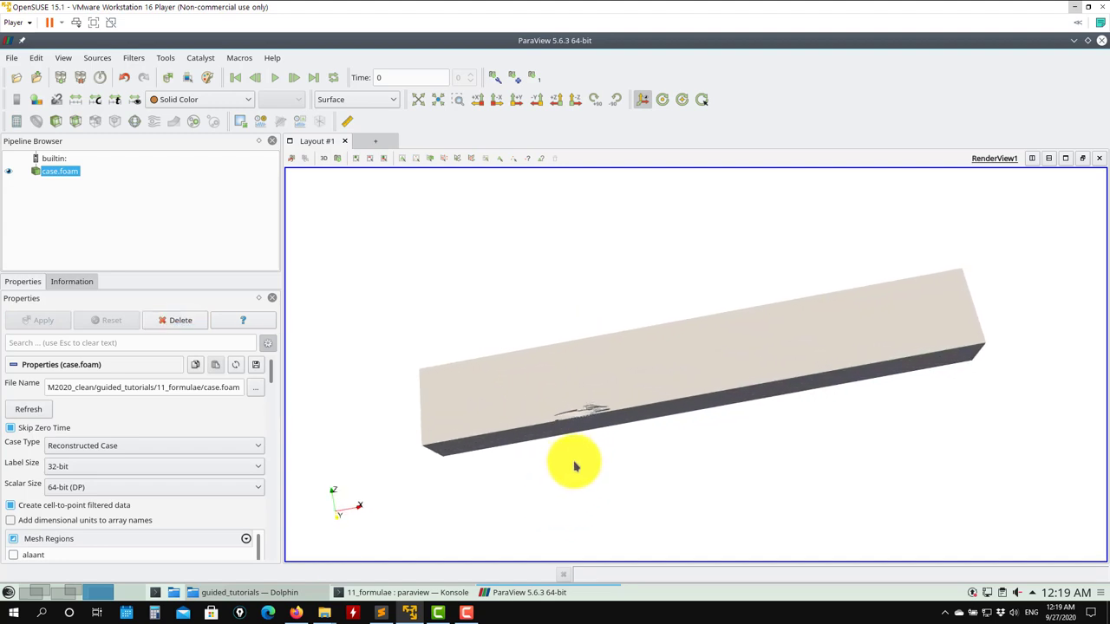
left_click_drag(575, 467, 694, 455)
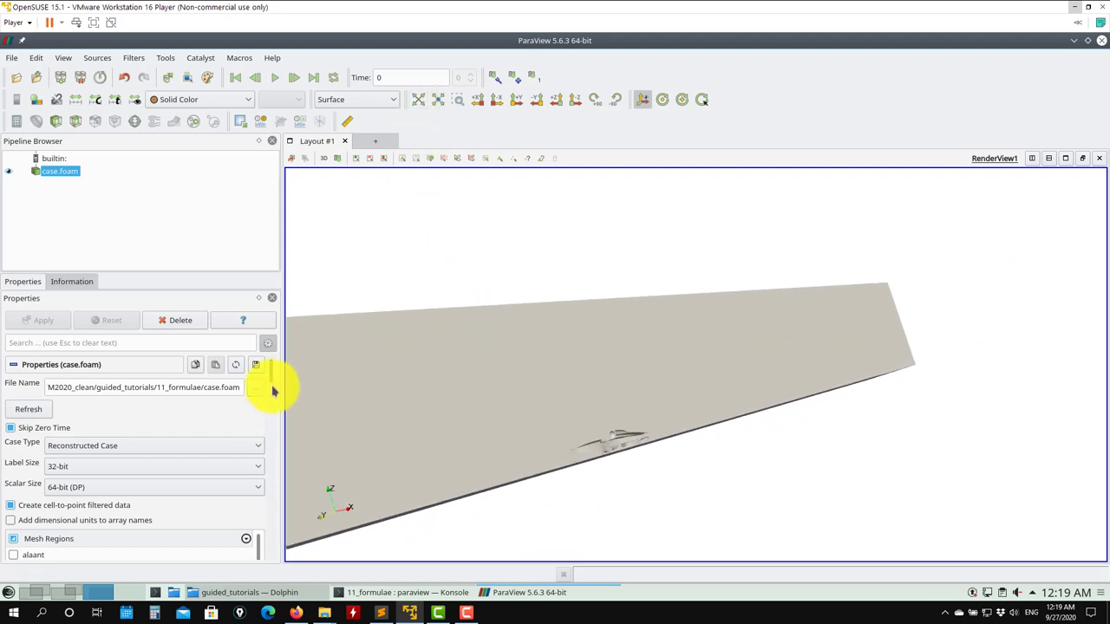
scroll("down", 3)
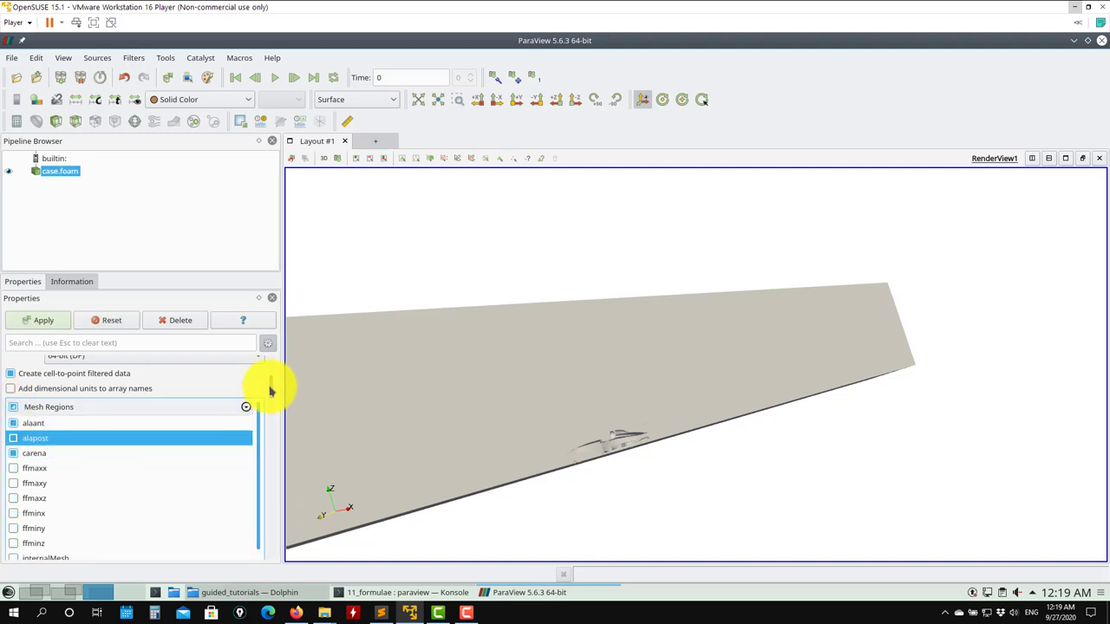
Show only the modelf, ruotaant and ruotapost patches and orbit the car from side, top, rear and front.
scroll("down", 3)
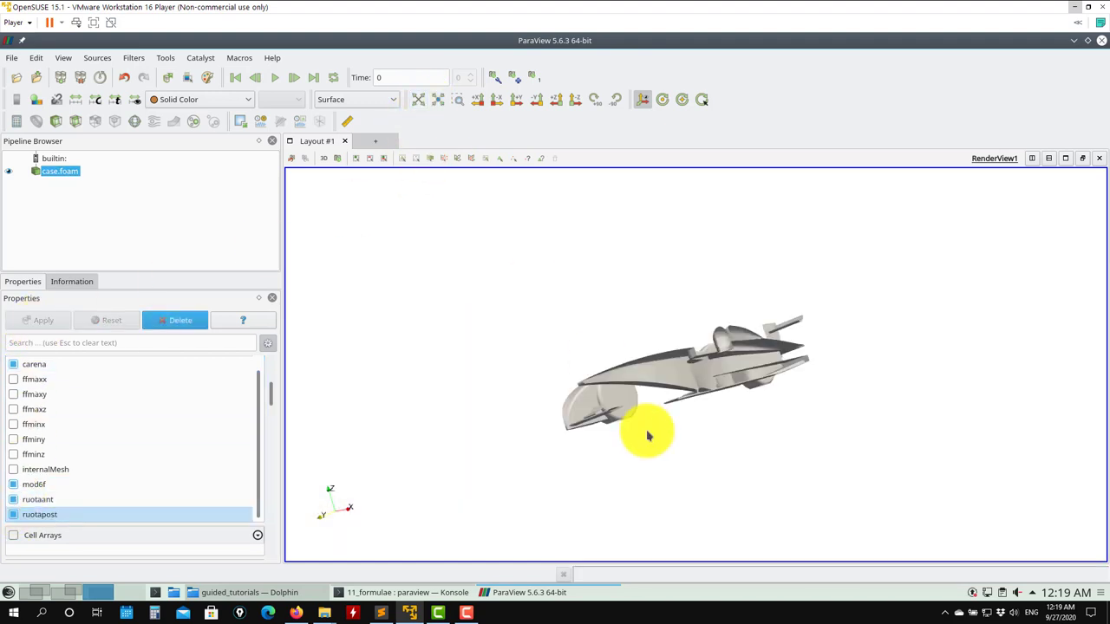
left_click_drag(648, 434, 818, 425)
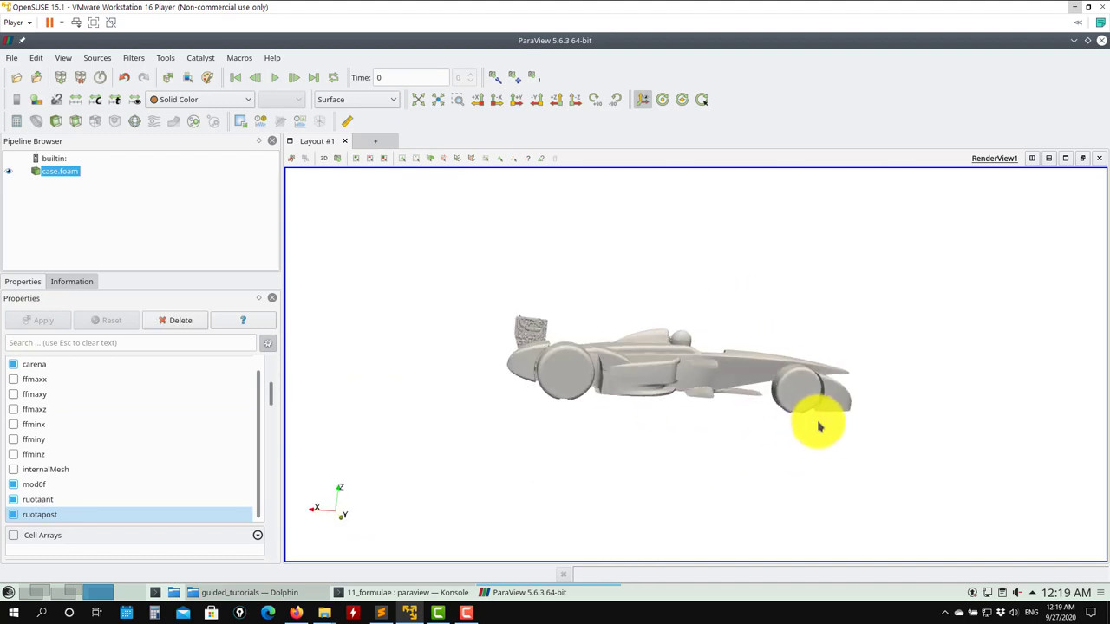
left_click_drag(819, 426, 766, 354)
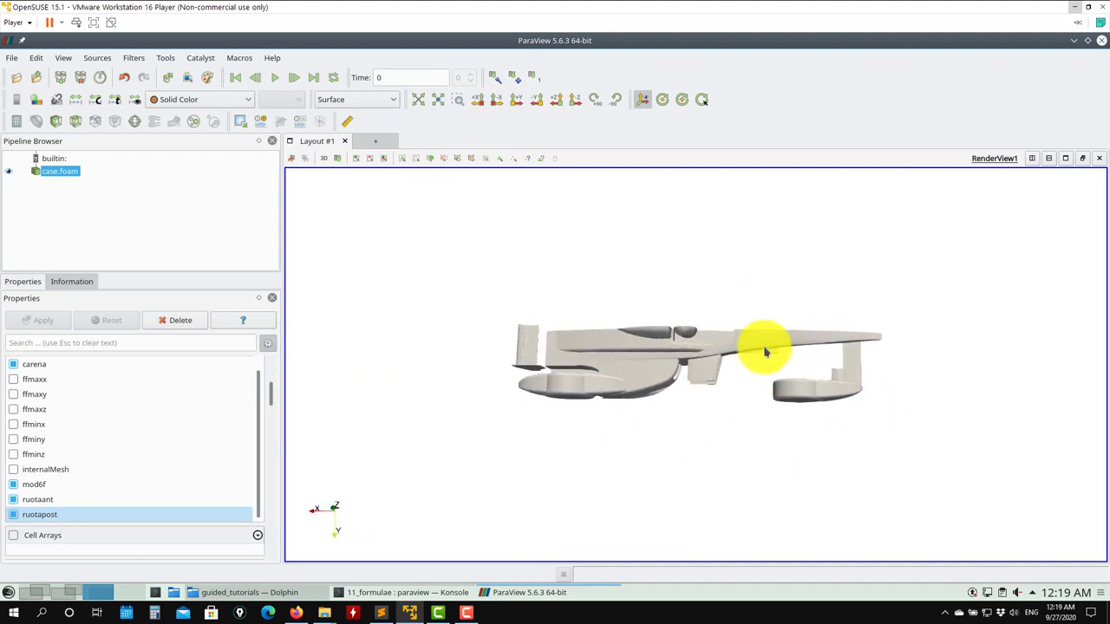
left_click_drag(766, 350, 715, 385)
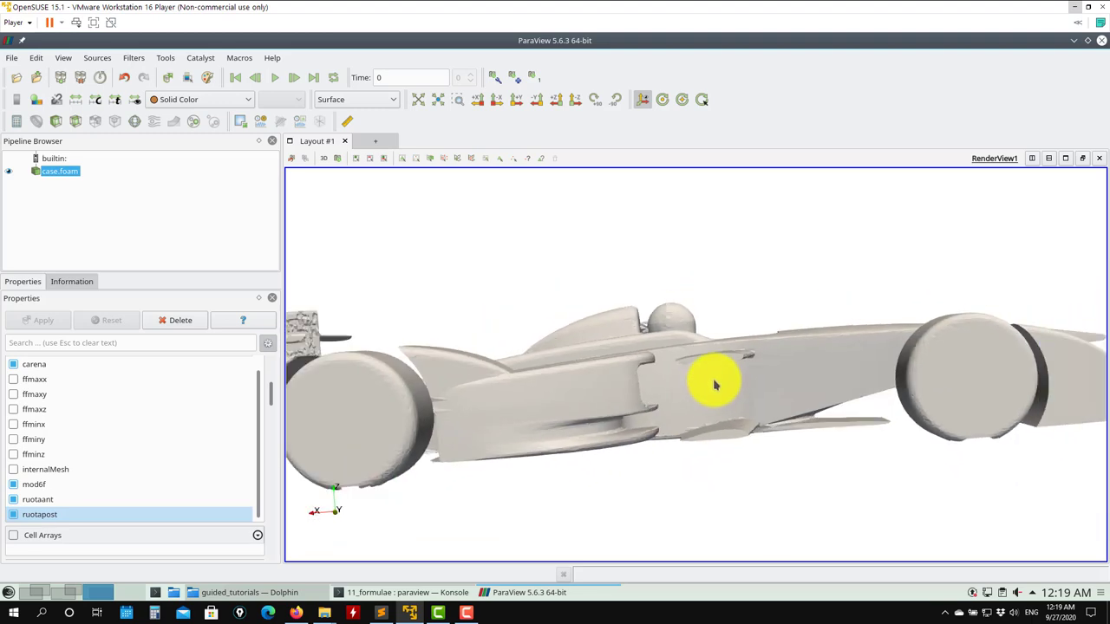
left_click_drag(714, 385, 691, 458)
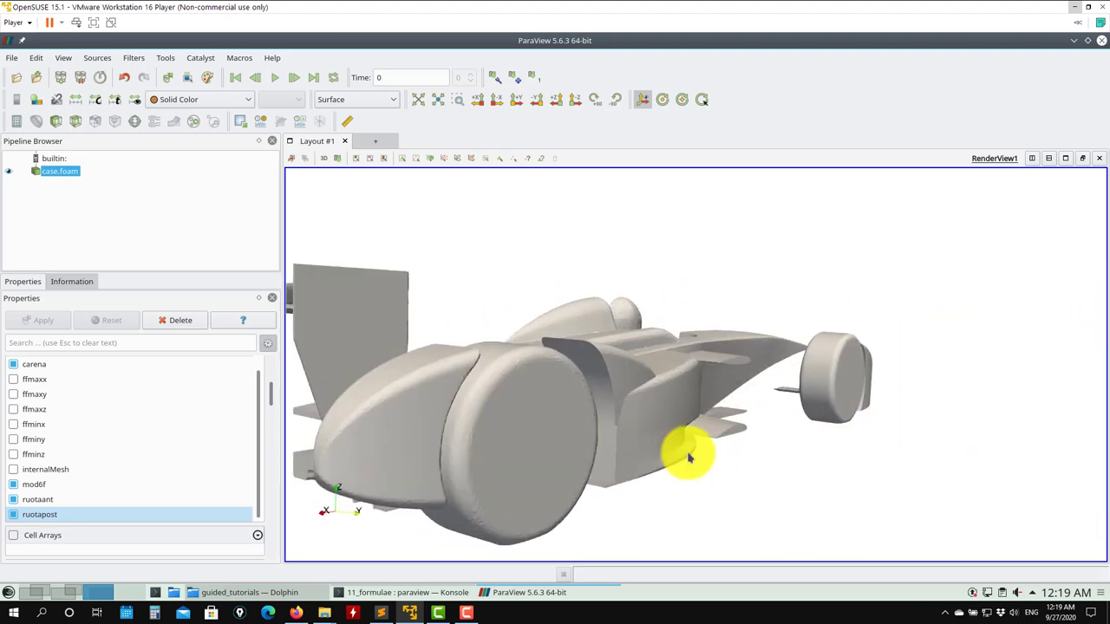
left_click_drag(690, 454, 747, 409)
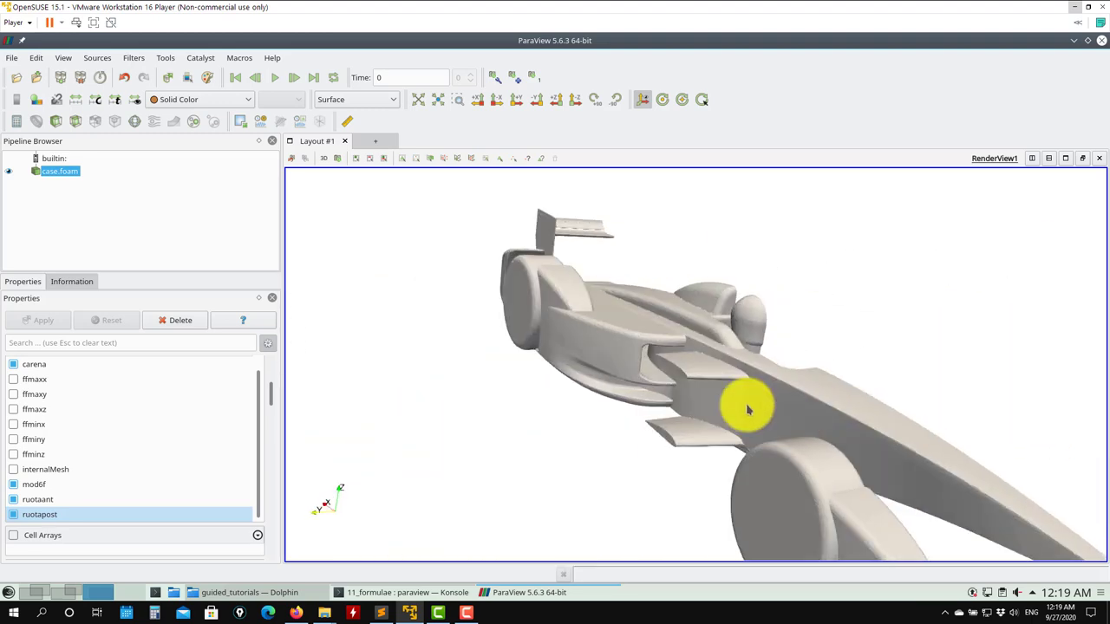
left_click_drag(750, 410, 569, 418)
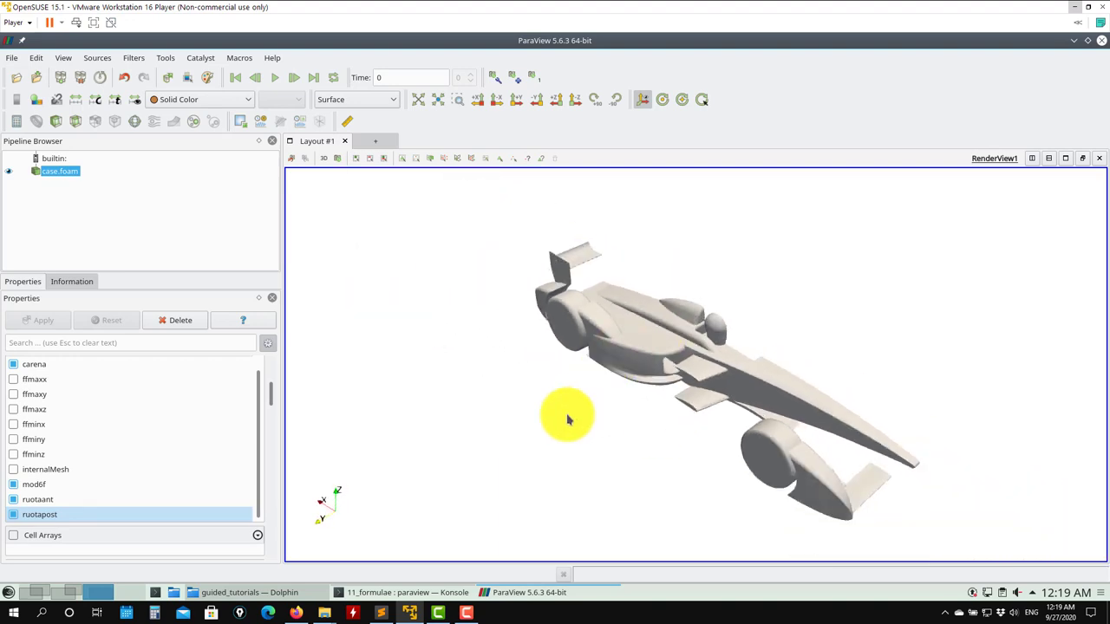
left_click_drag(569, 422, 586, 395)
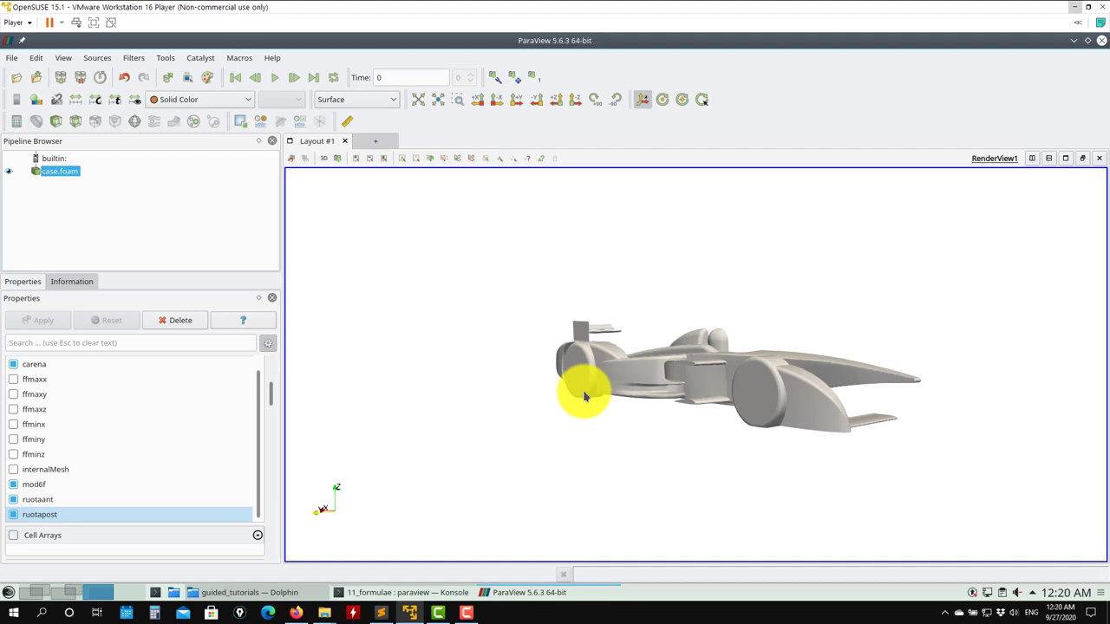
mouse_move(1072, 87)
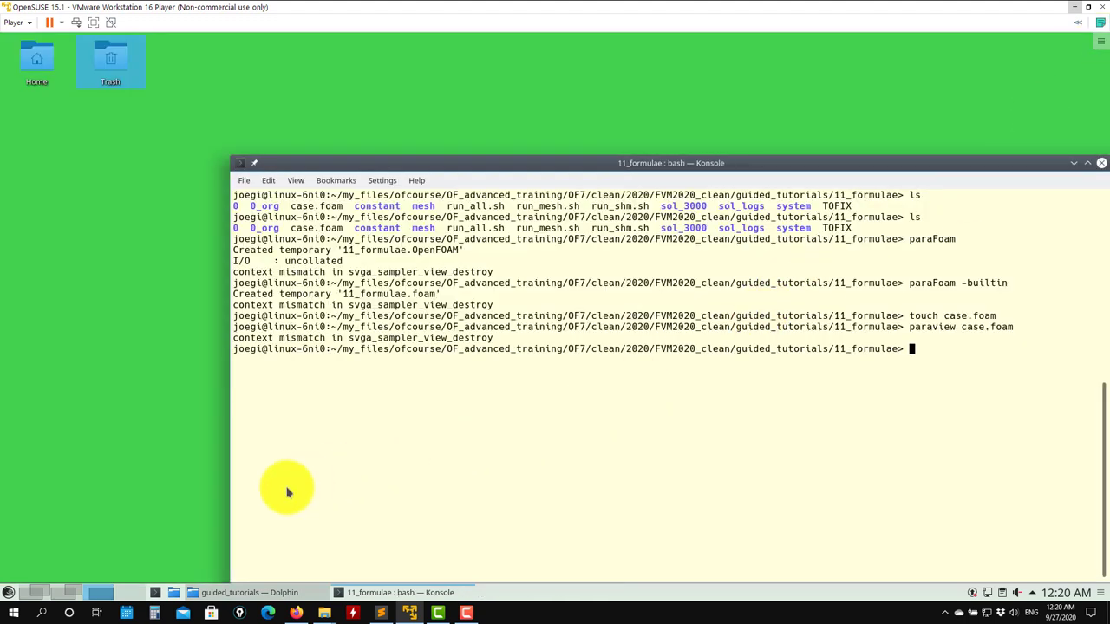
Start Firefox from the taskbar, landing on the ParaView project homepage.
left_click(12, 615)
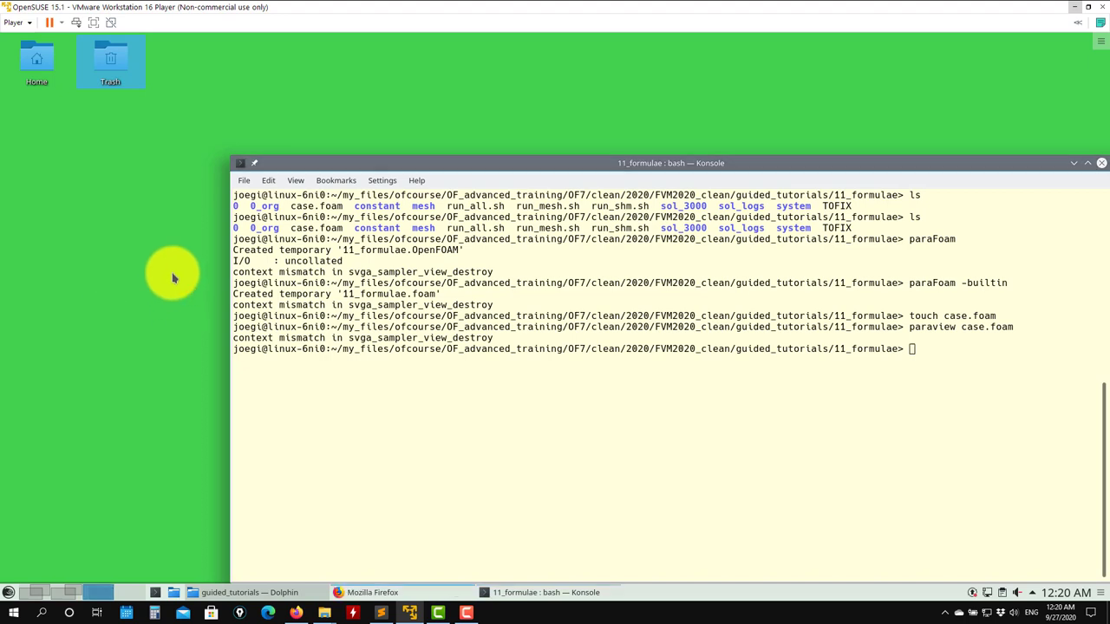
left_click(372, 593)
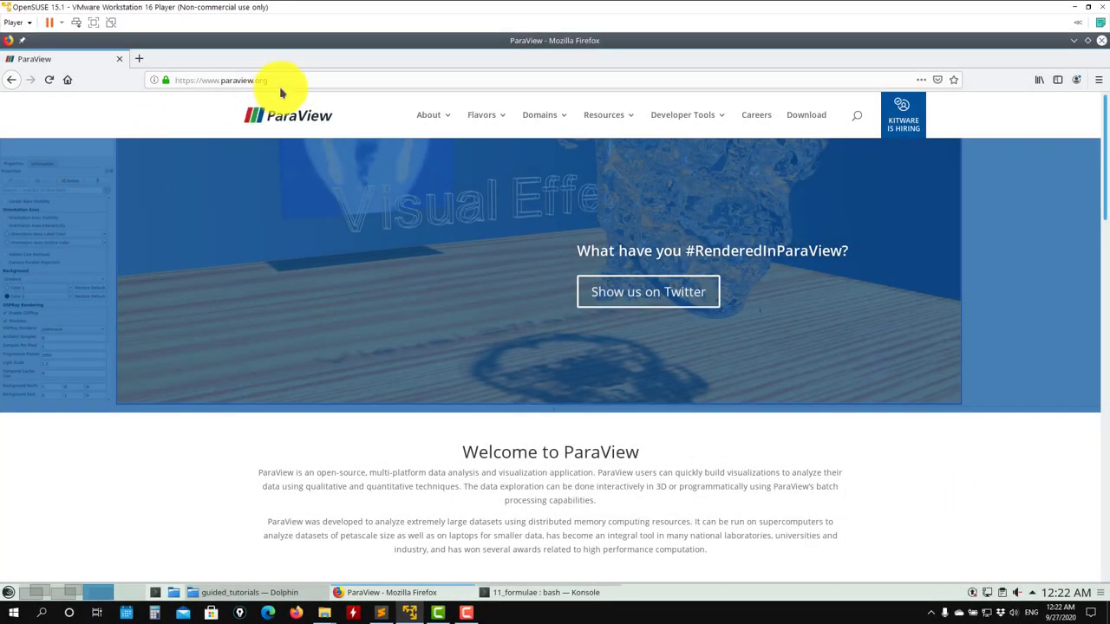
Go to the paraview.org Download page and scroll to the Linux ParaView 5.8 binaries.
left_click(603, 115)
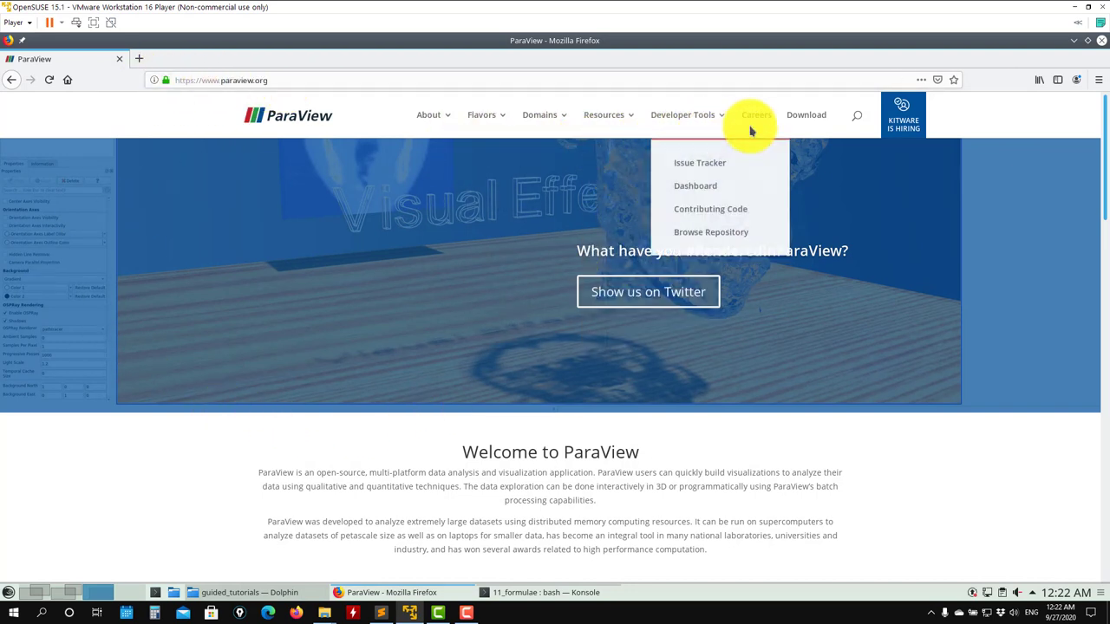
left_click(805, 115)
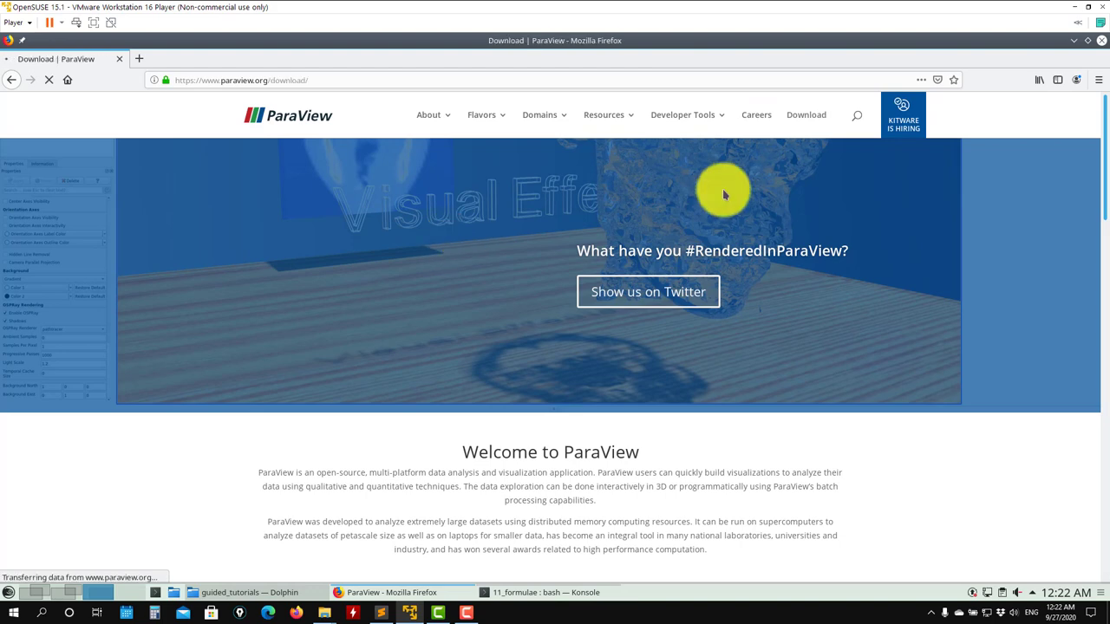
scroll("down", 3)
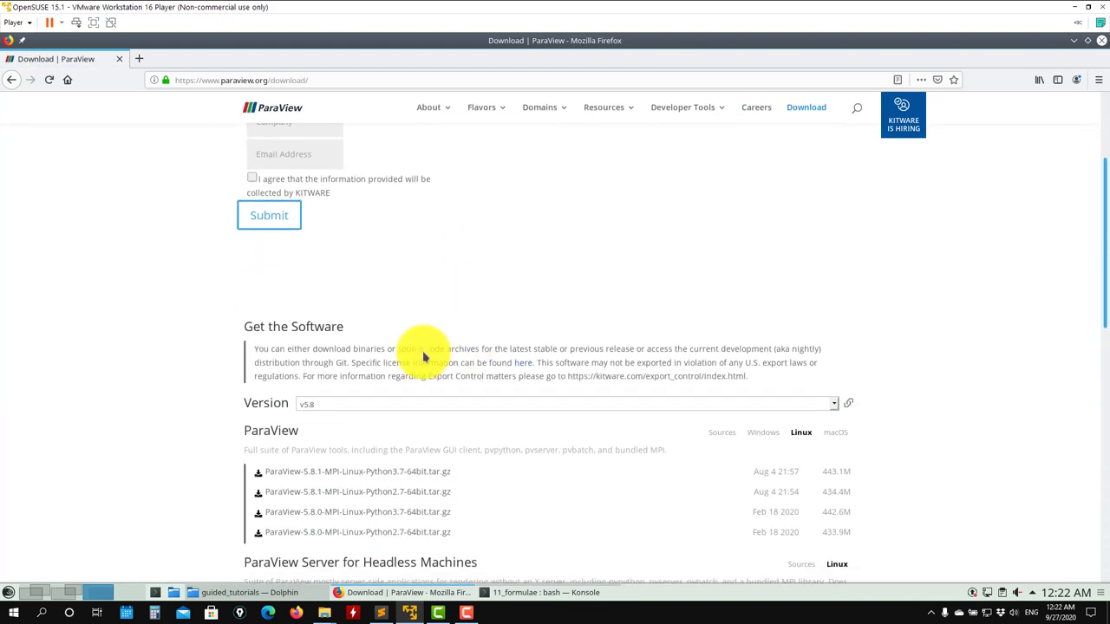
mouse_move(479, 406)
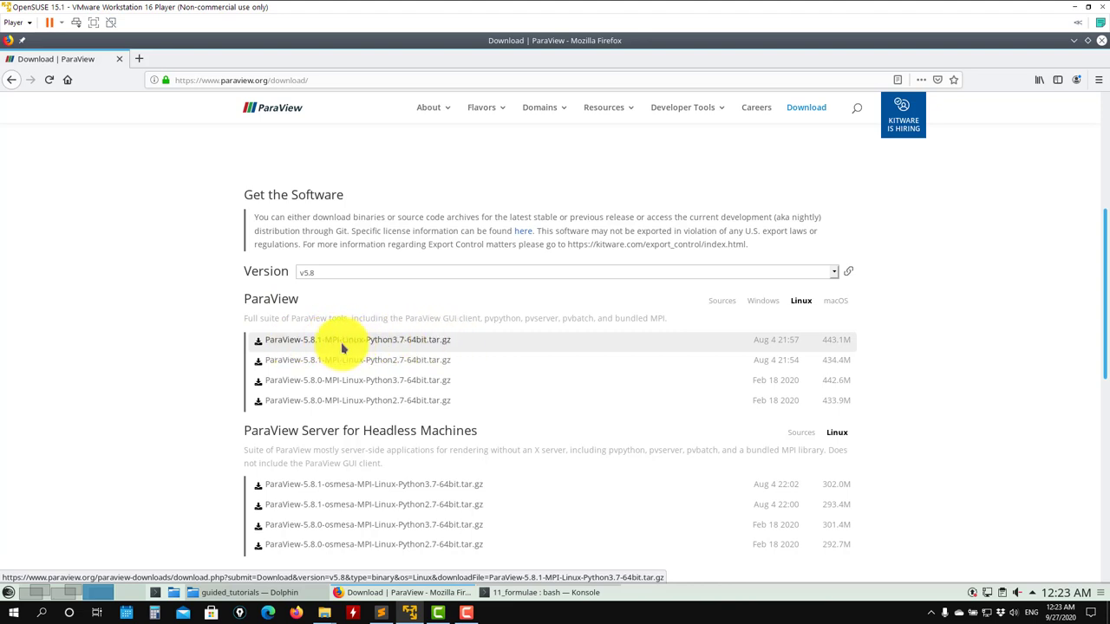
mouse_move(399, 346)
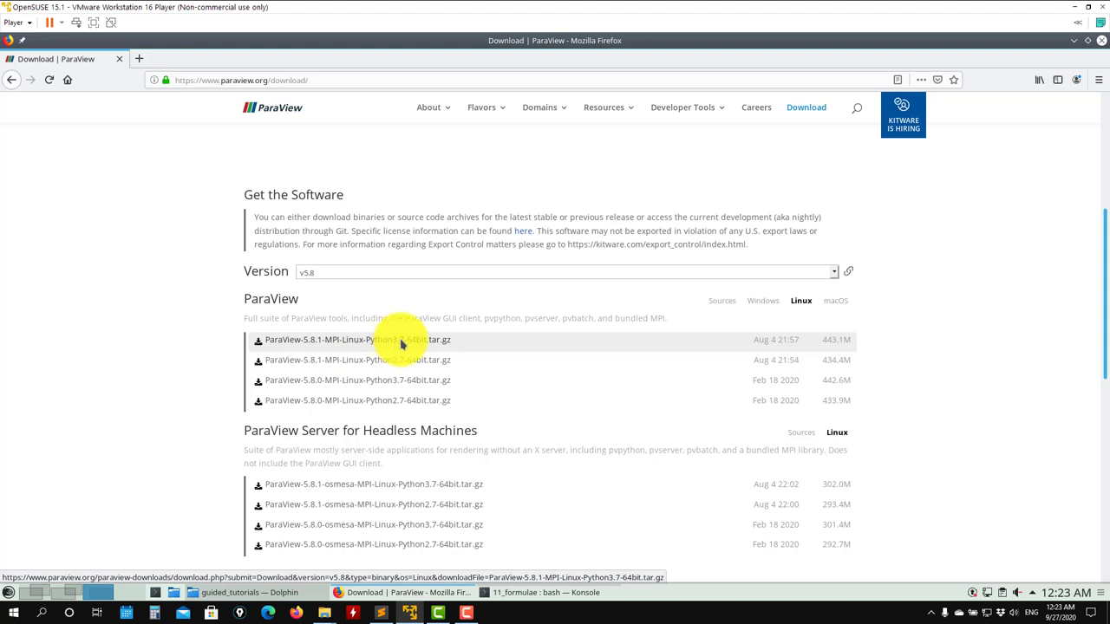
mouse_move(399, 359)
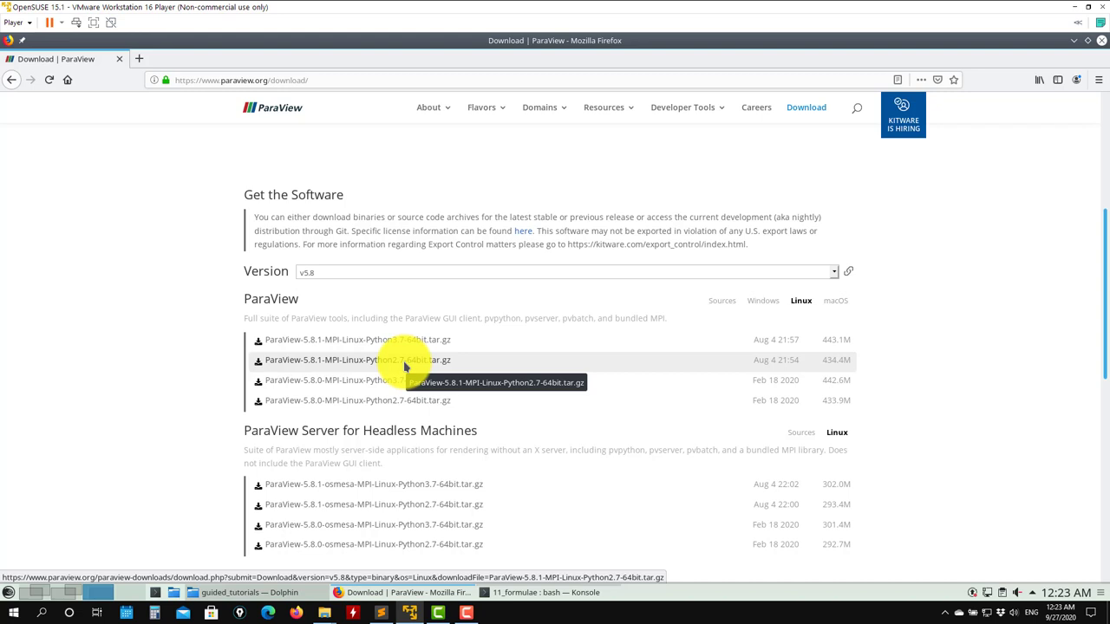
mouse_move(395, 338)
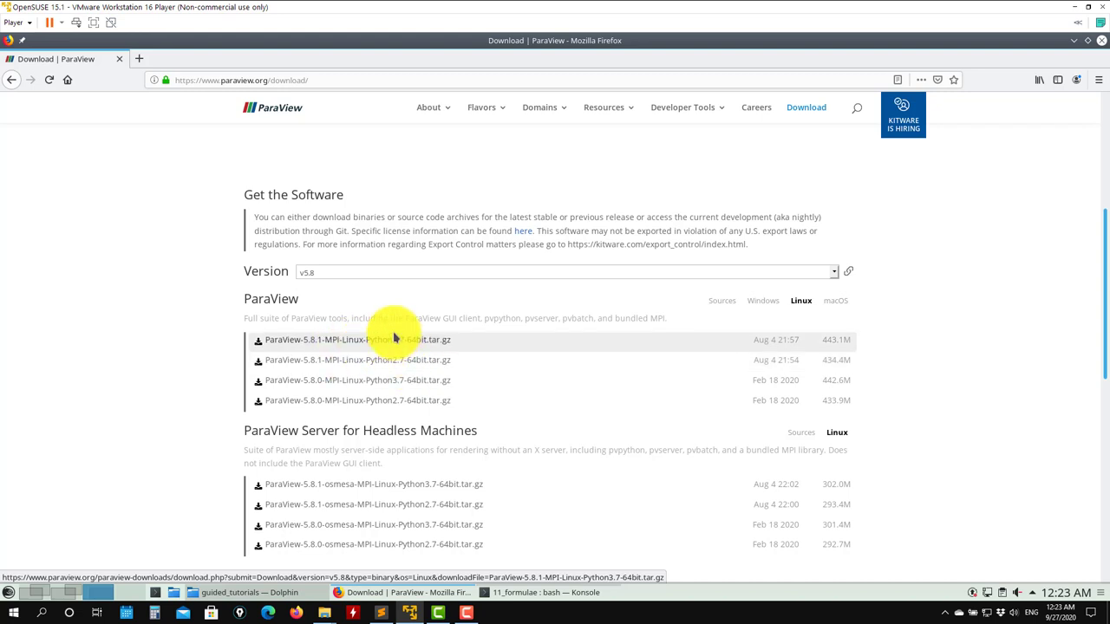
mouse_move(390, 340)
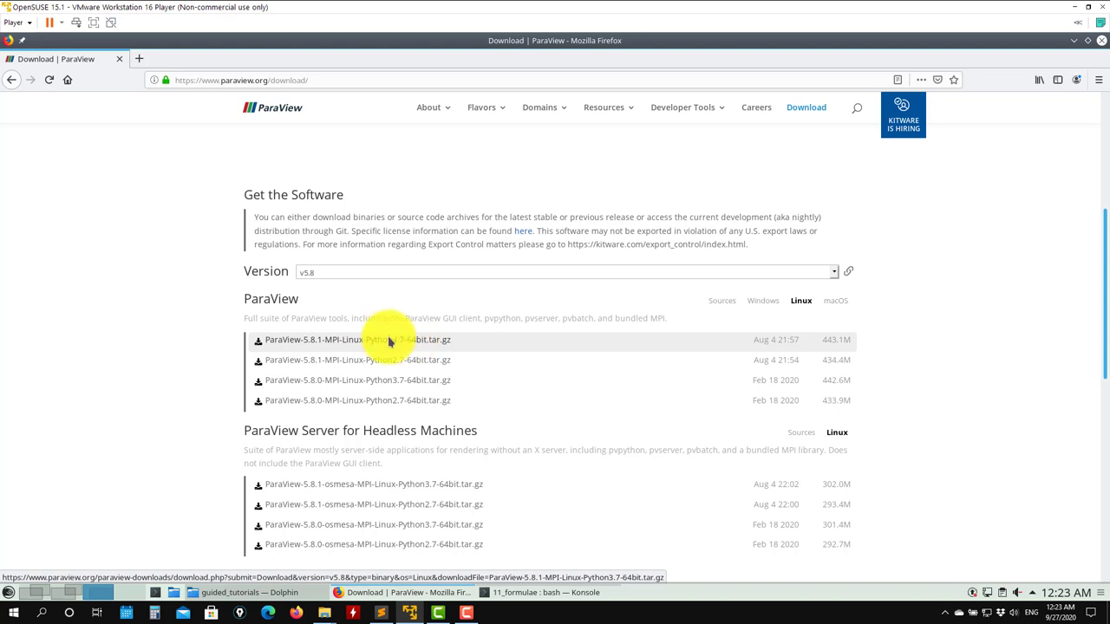
mouse_move(338, 345)
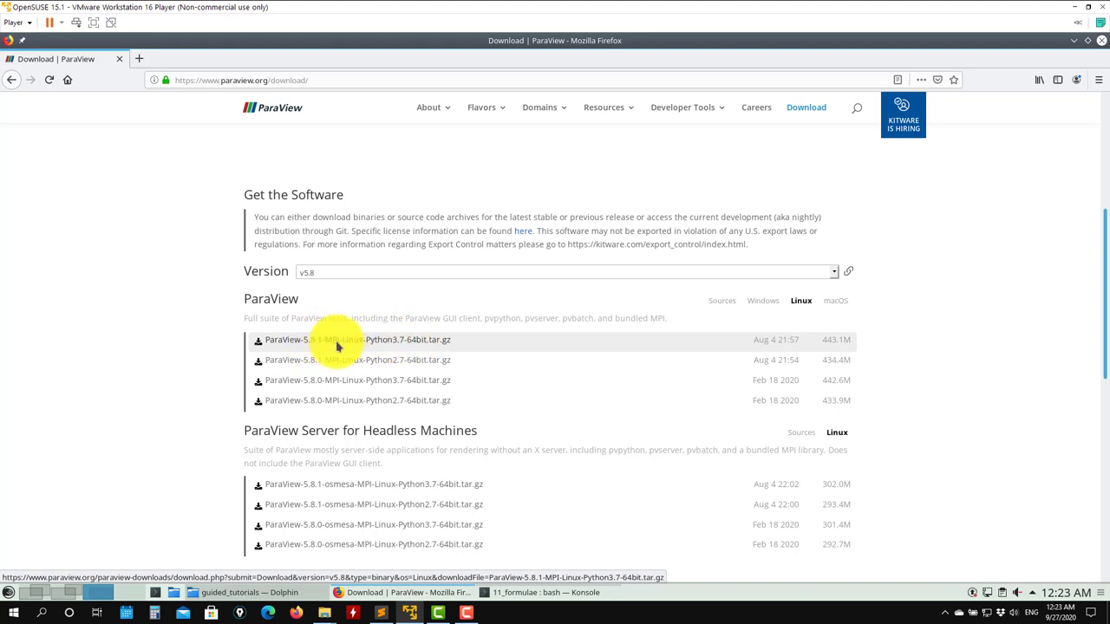
mouse_move(388, 340)
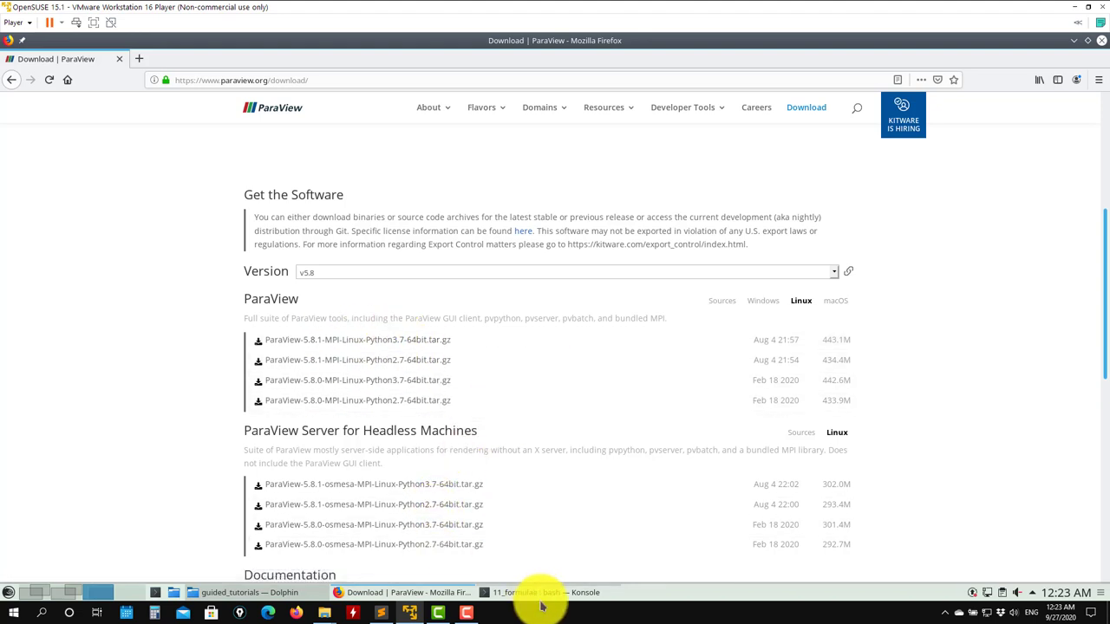
Run gedit .bashrc in Konsole to view the ParaView 5.8.1 PATH and alias entries.
left_click(528, 594)
type("ge")
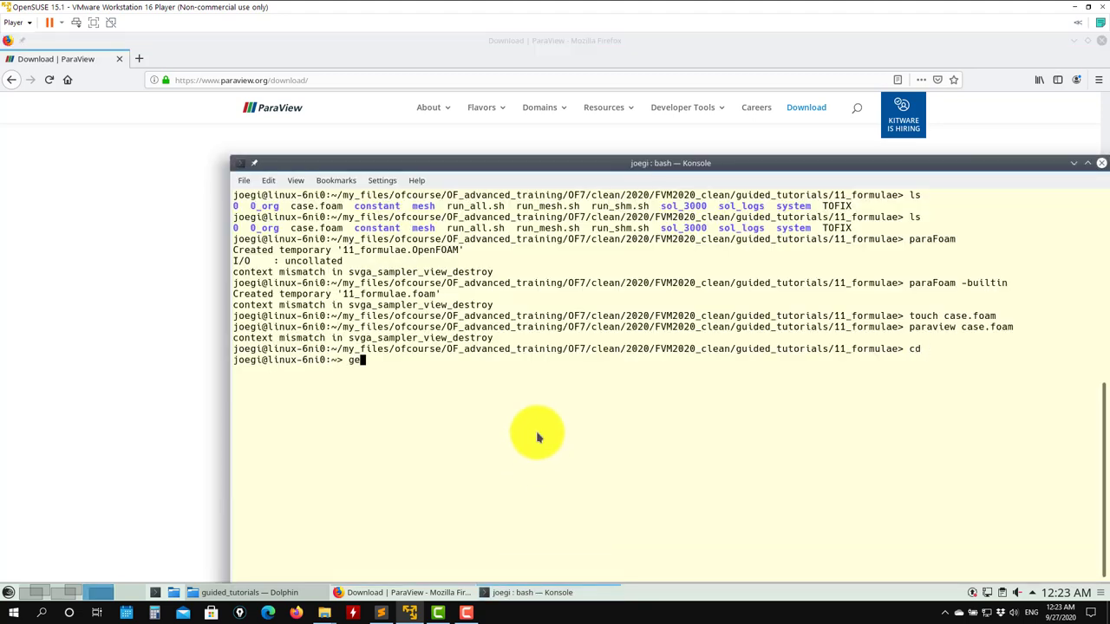
type("dit .bashr")
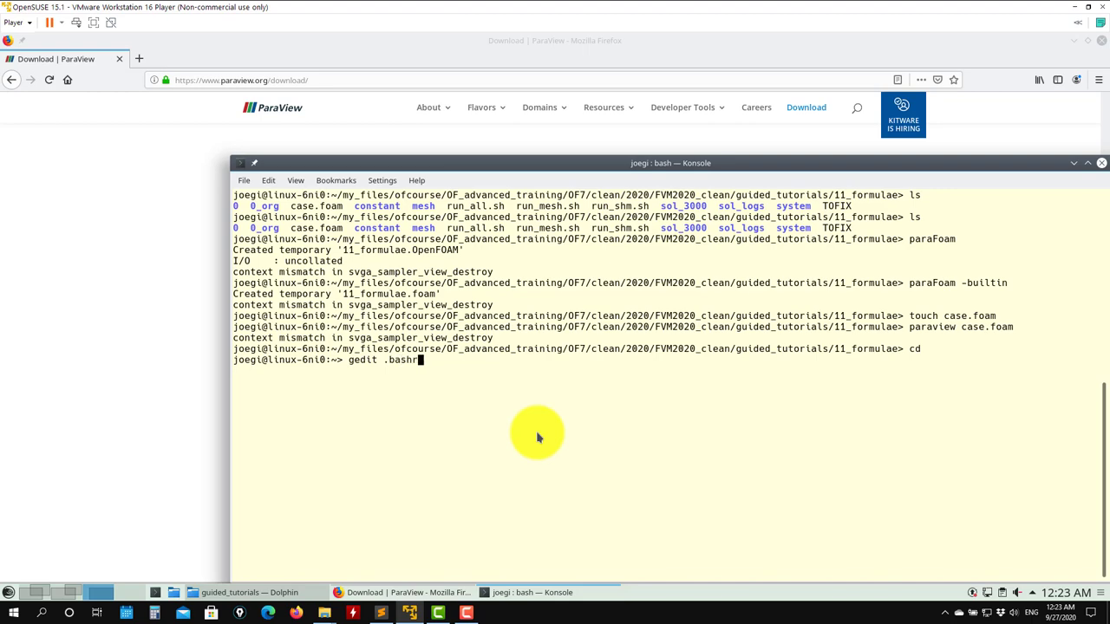
key("Return")
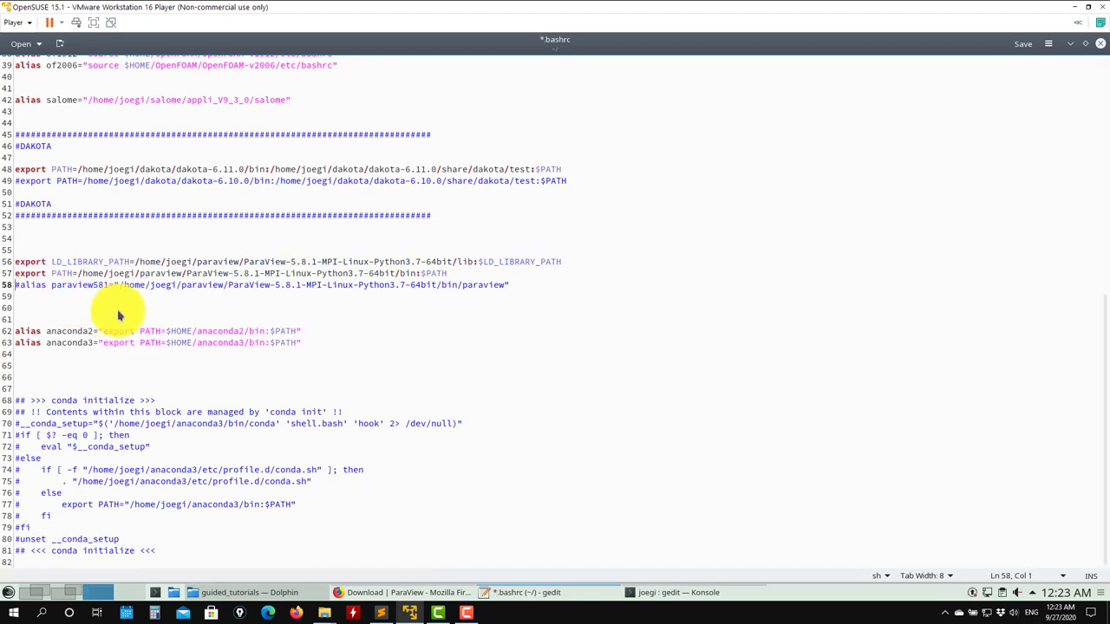
mouse_move(224, 262)
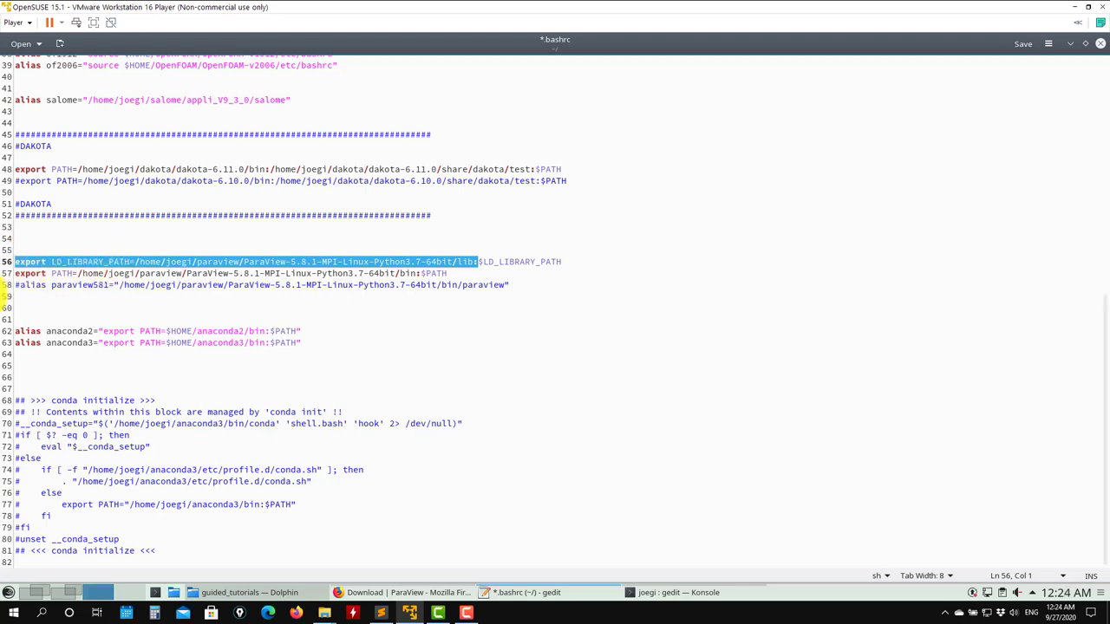
Leave the .bashrc ParaView lines unchanged and bring up the application launcher.
left_click(9, 594)
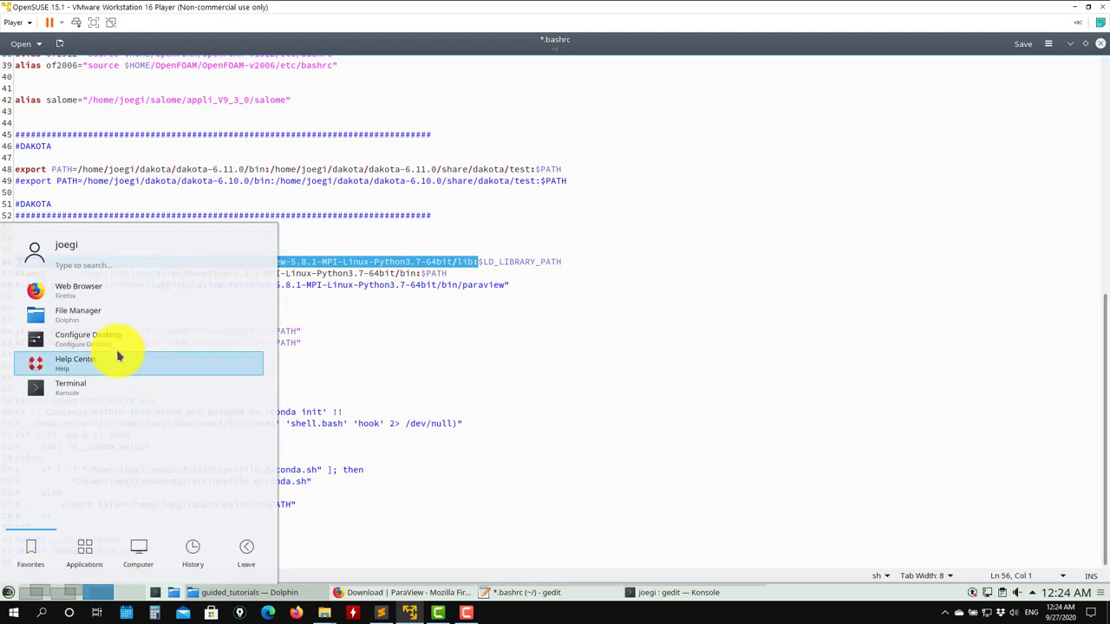
Start yast2 sw_single from the launcher and confirm the root password.
type("in")
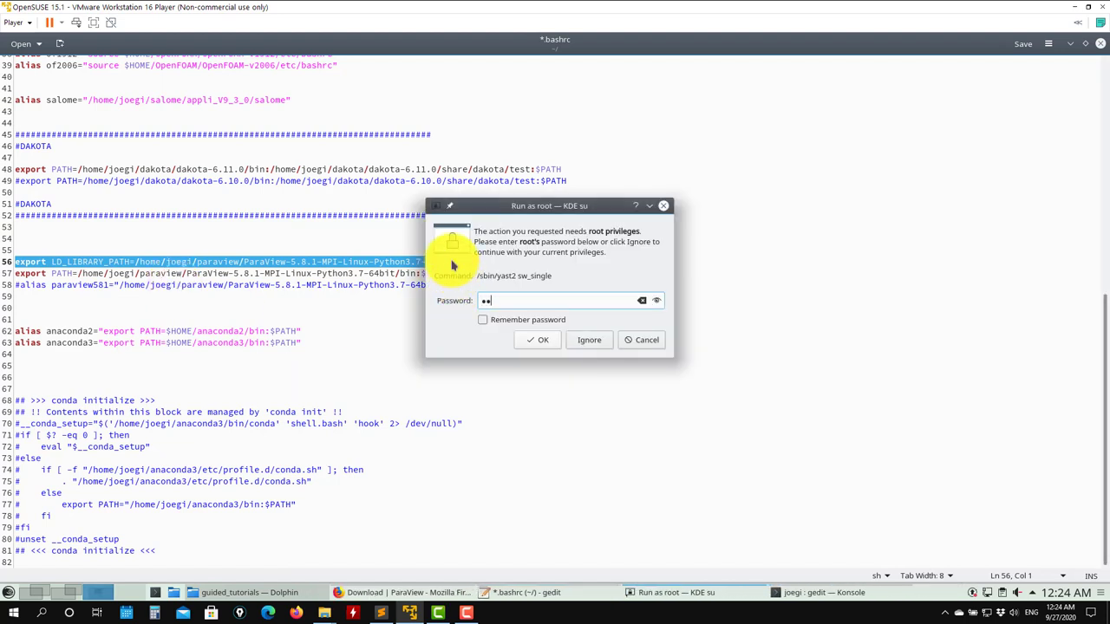
left_click(645, 338)
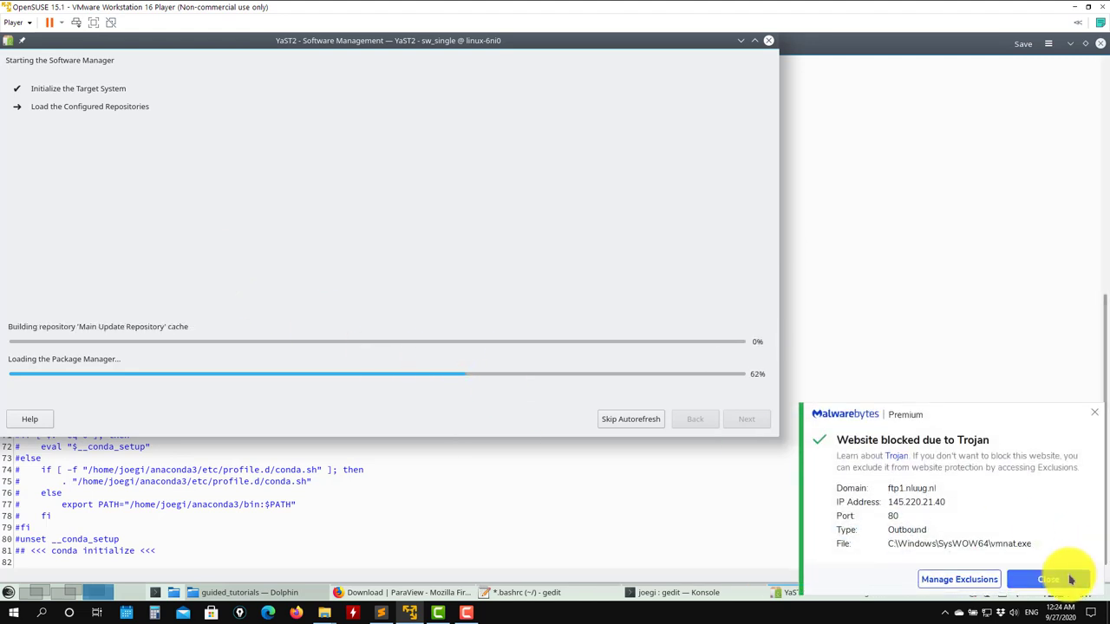
Dismiss the Malwarebytes popup and search YaST packages for 'para', listing paraview, paraview-devel and paraviewdata.
left_click(1049, 579)
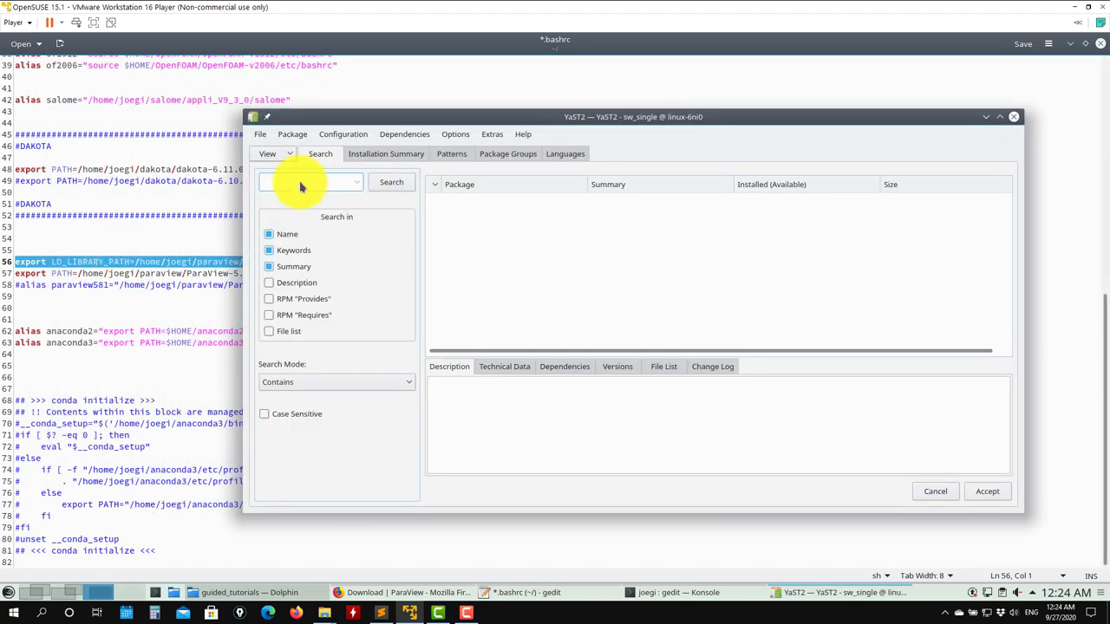
type("para")
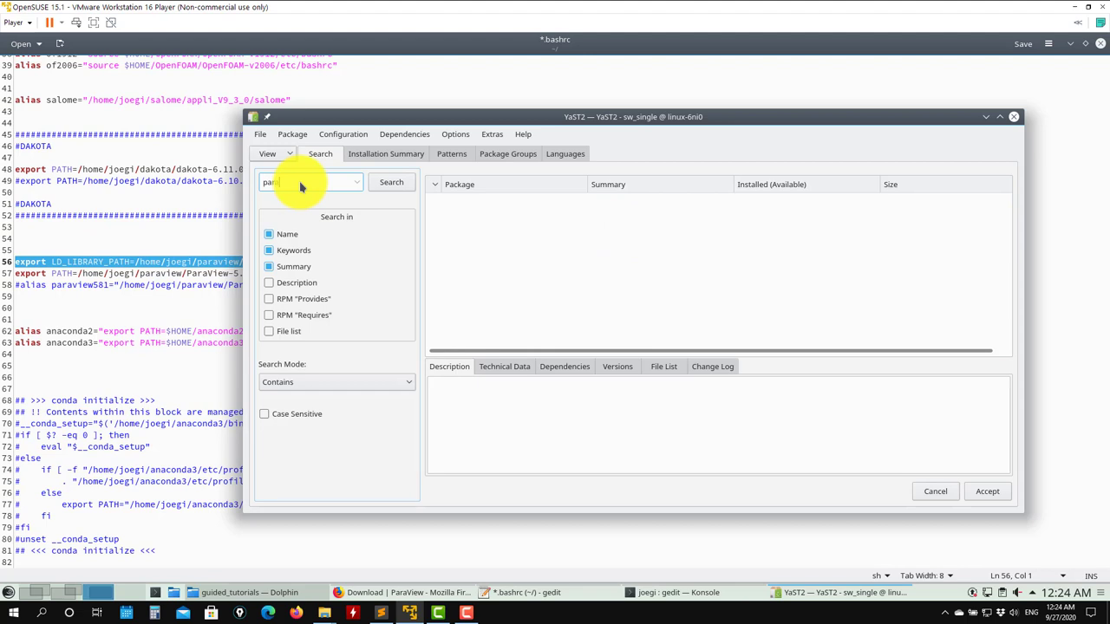
left_click(392, 182)
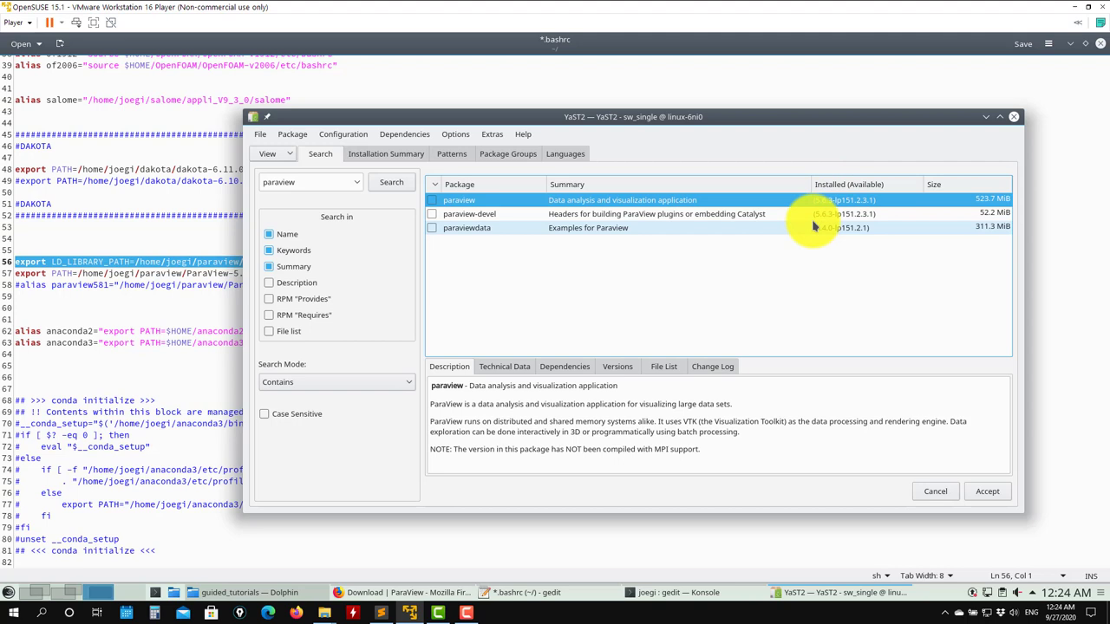
mouse_move(388, 279)
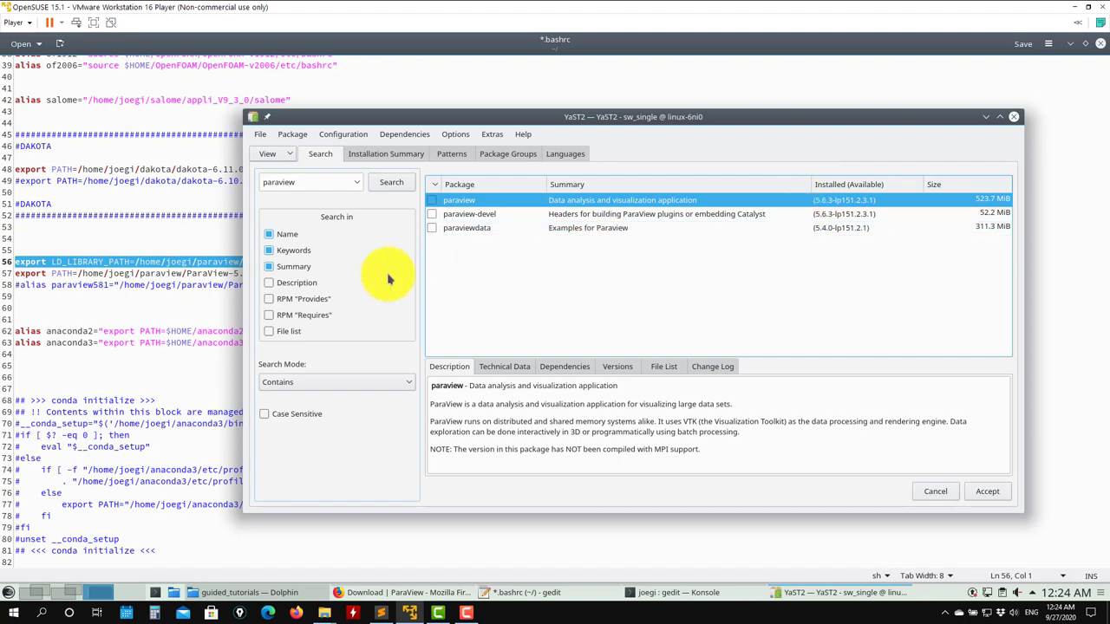